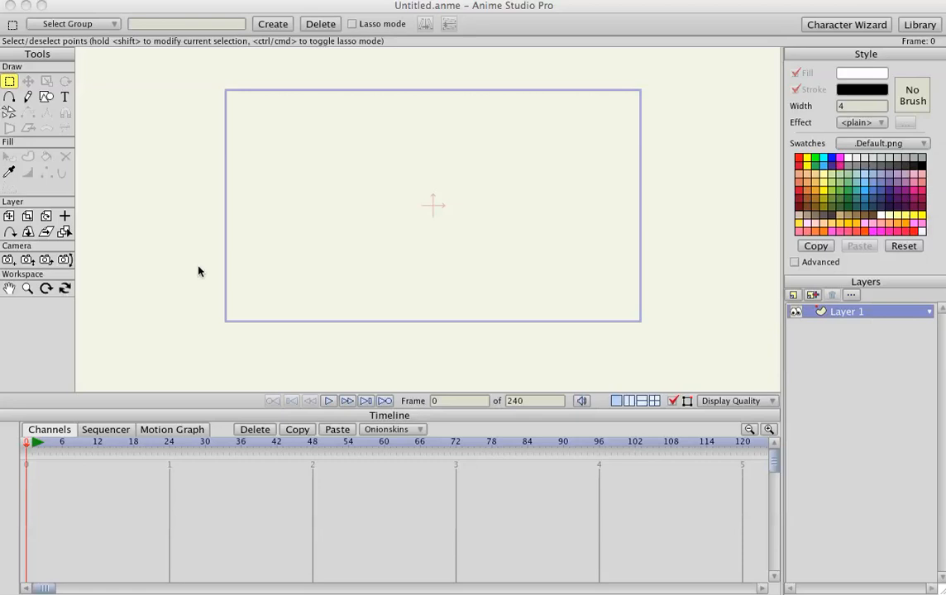
{"action": "mouse_move", "coordinate": [62, 127]}
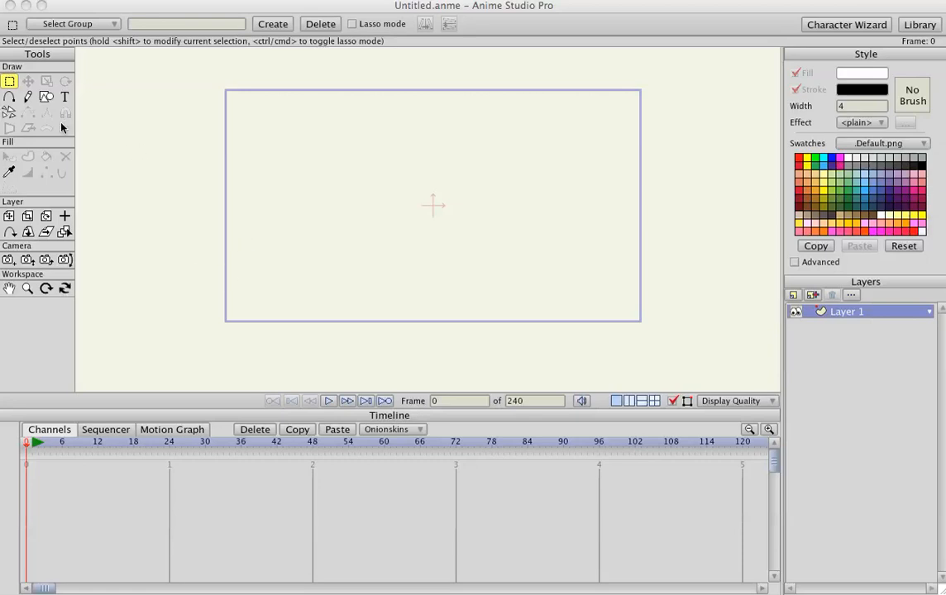
Draw a white almond-shaped eye with sharp corners at the canvas centre
{"action": "left_click", "coordinate": [46, 95]}
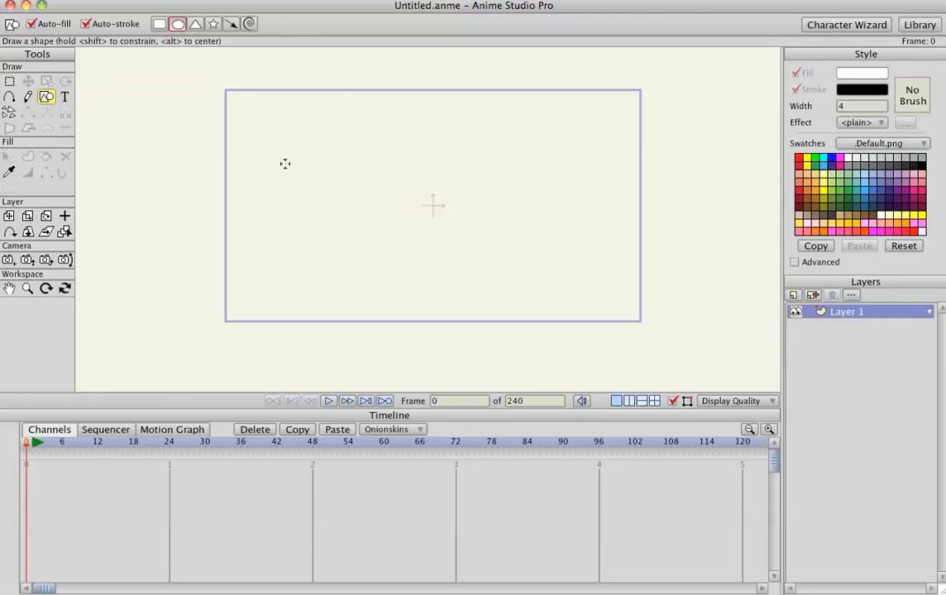
{"action": "mouse_move", "coordinate": [330, 180]}
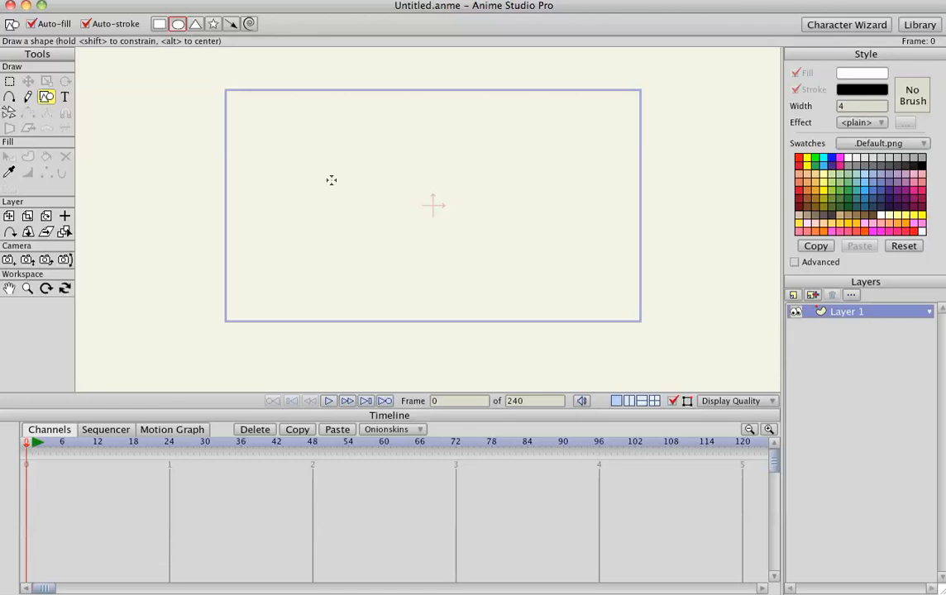
{"action": "mouse_move", "coordinate": [271, 145]}
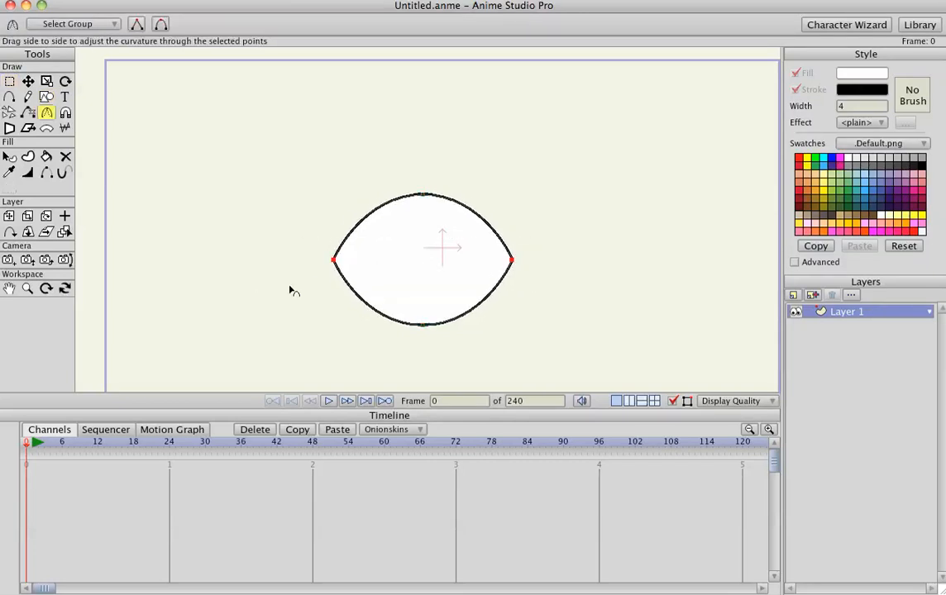
Thicken the almond's outline at its top and bottom points, tapering toward the corners
{"action": "left_click", "coordinate": [10, 81]}
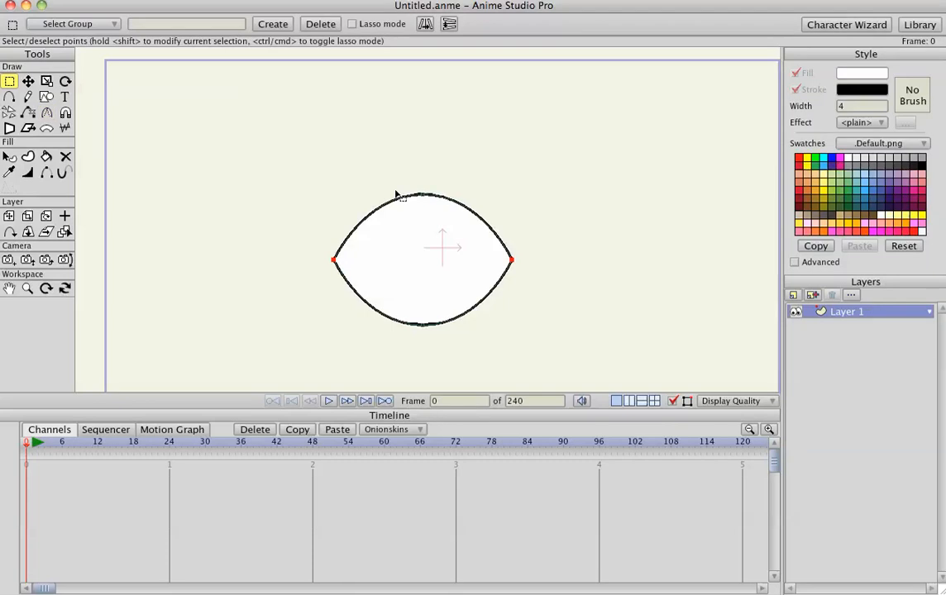
{"action": "left_click_drag", "start_coordinate": [395, 181], "coordinate": [446, 363]}
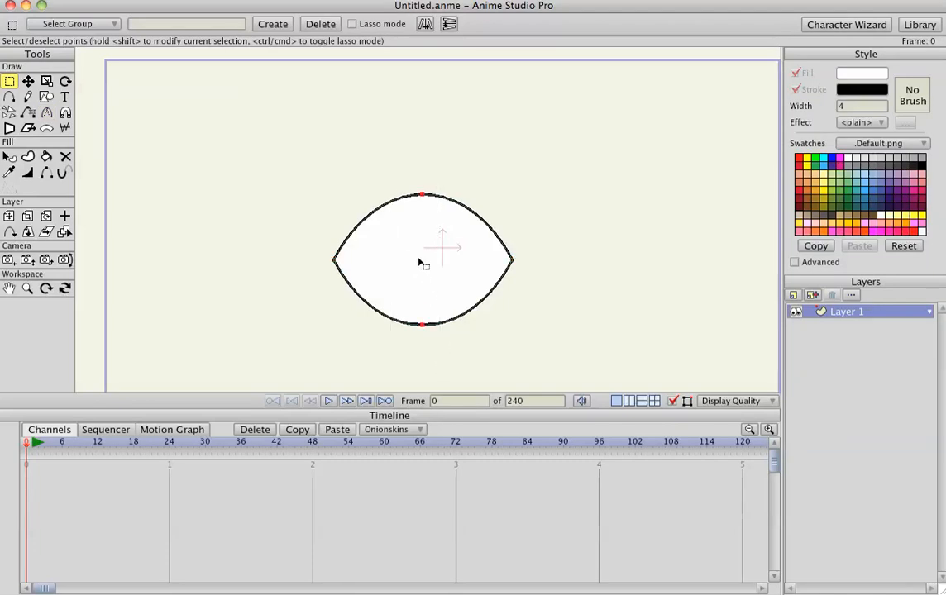
{"action": "left_click", "coordinate": [26, 172]}
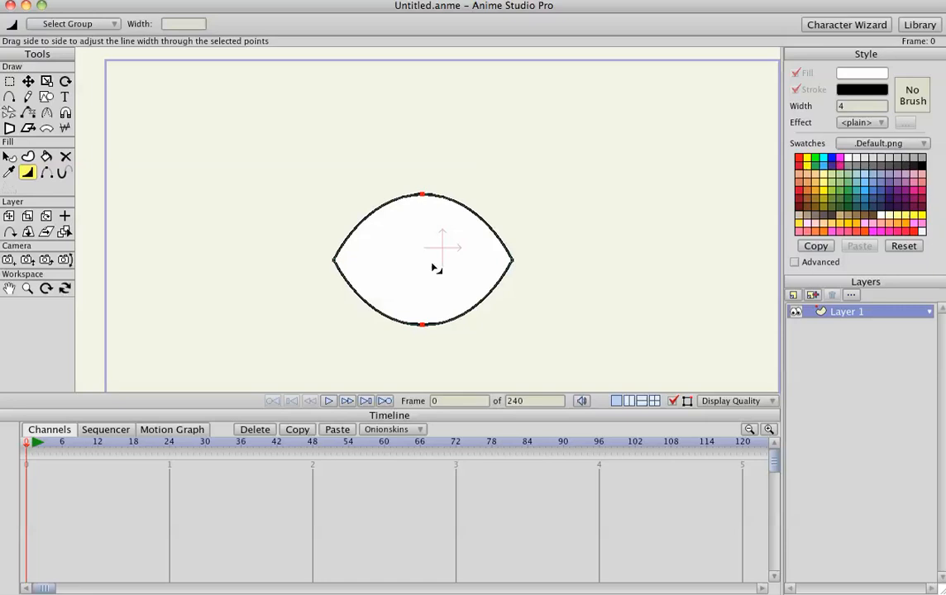
{"action": "left_click_drag", "start_coordinate": [437, 267], "coordinate": [466, 275]}
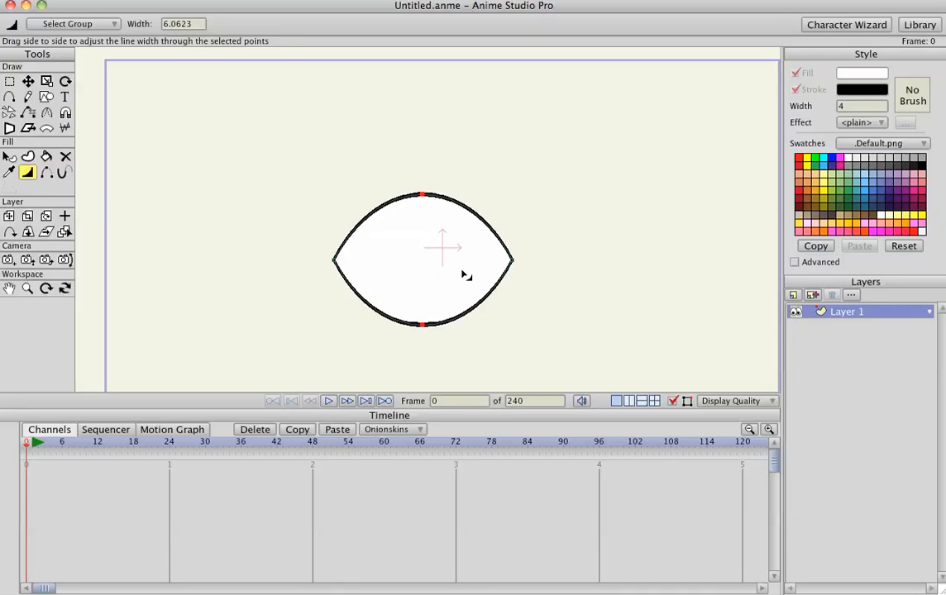
{"action": "mouse_move", "coordinate": [370, 195]}
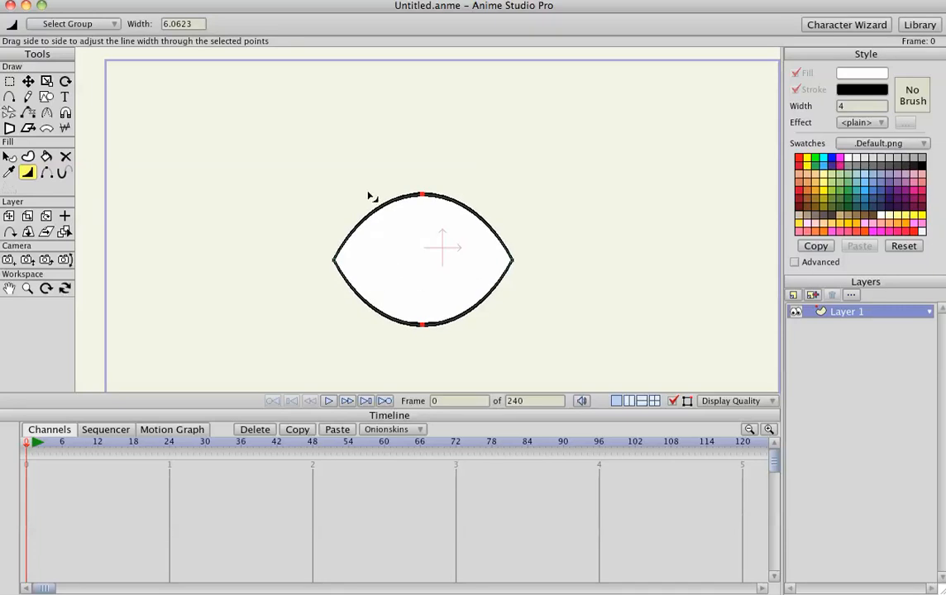
Create a thin arched stroke above the eye with tapered ends
{"action": "left_click", "coordinate": [10, 96]}
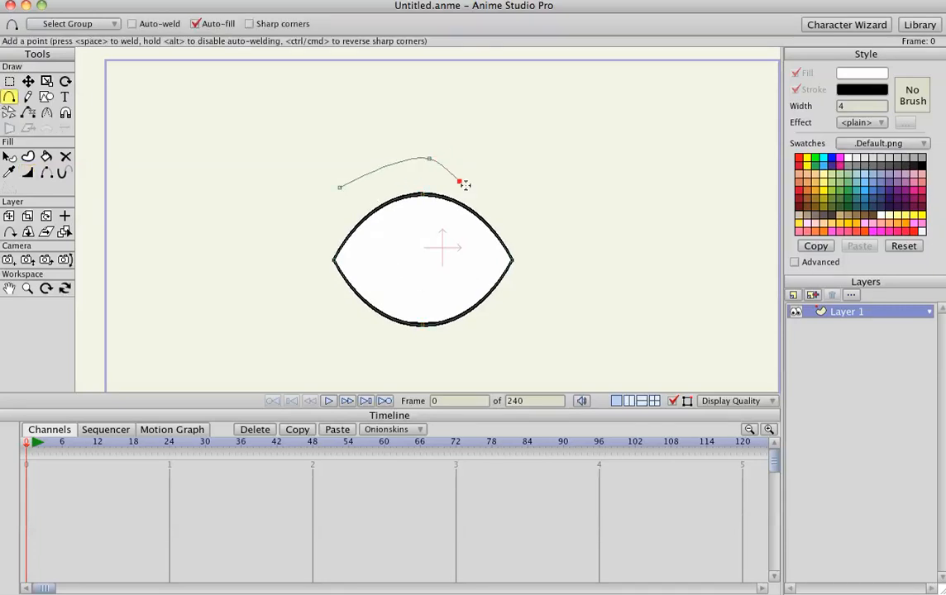
{"action": "left_click", "coordinate": [28, 155]}
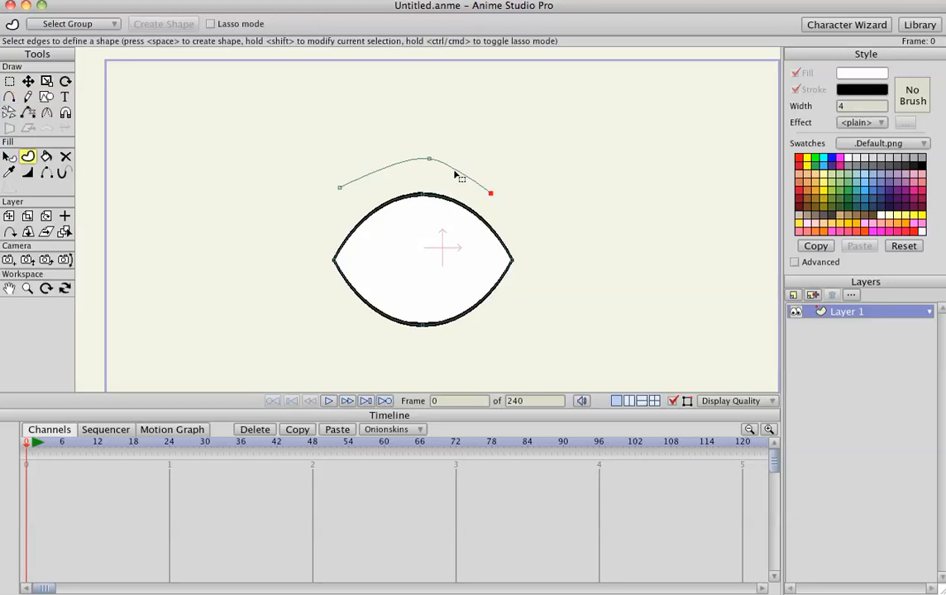
{"action": "left_click", "coordinate": [428, 159]}
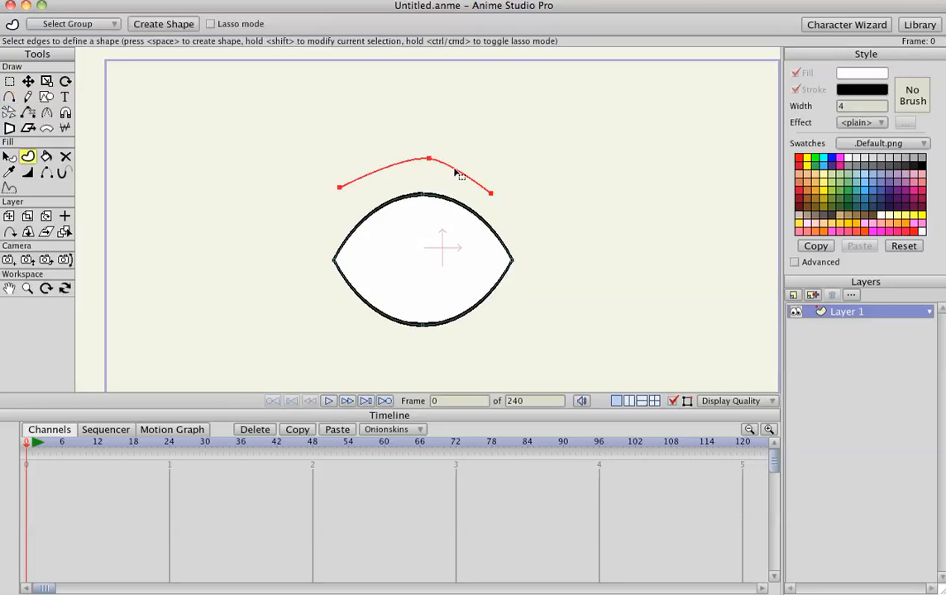
{"action": "left_click", "coordinate": [26, 81]}
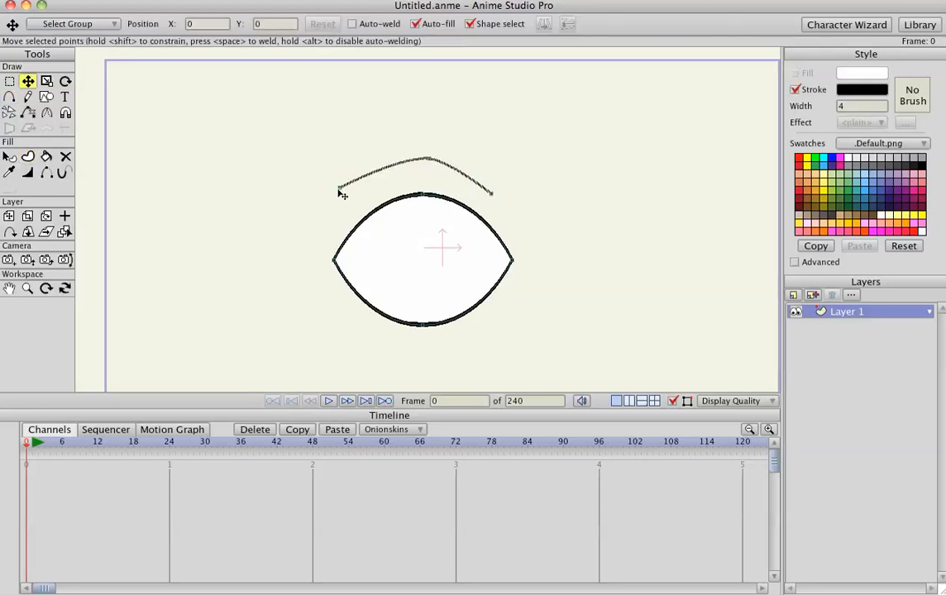
{"action": "left_click", "coordinate": [339, 188]}
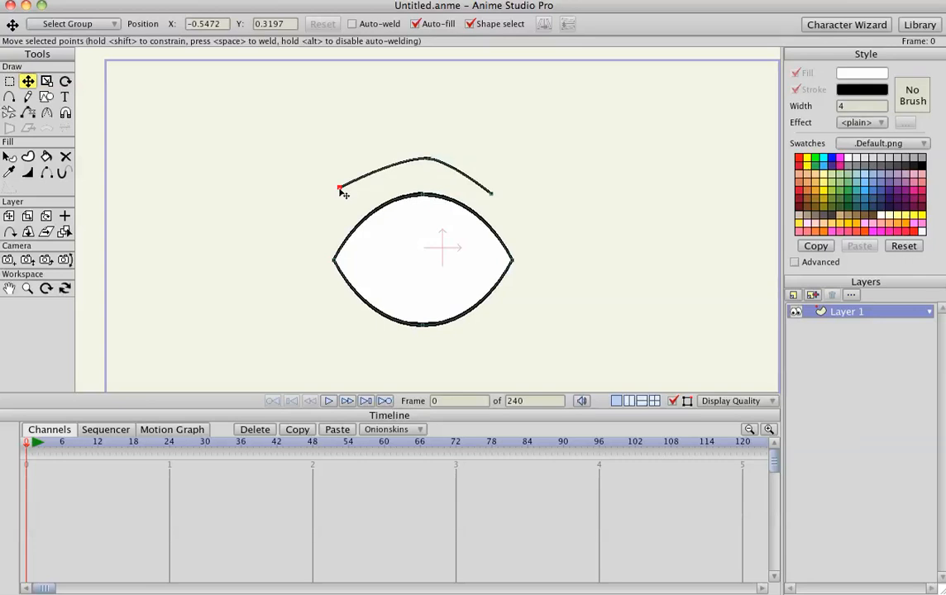
{"action": "left_click", "coordinate": [26, 172]}
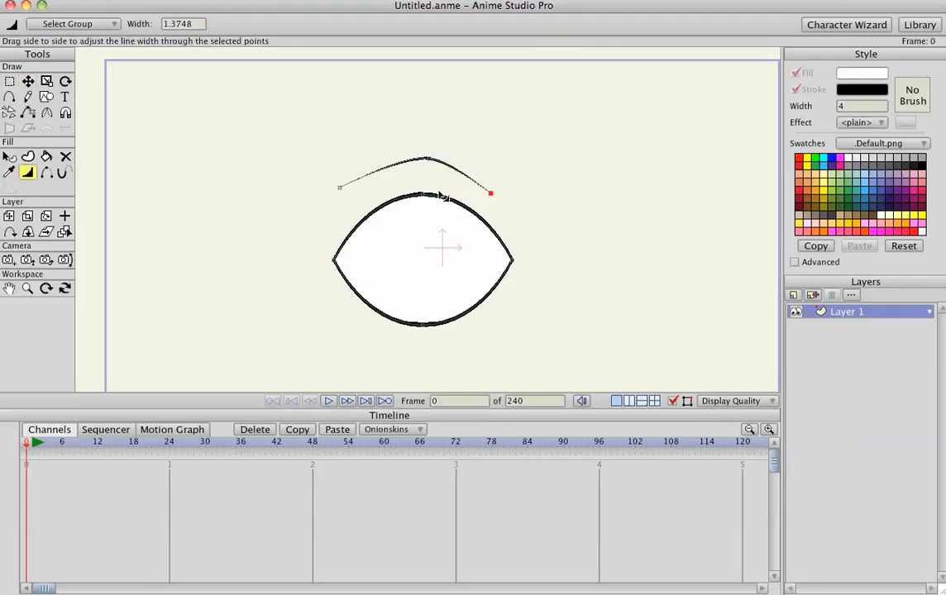
Reshape the arch and lower the almond's top to flatten the eye
{"action": "left_click", "coordinate": [26, 81]}
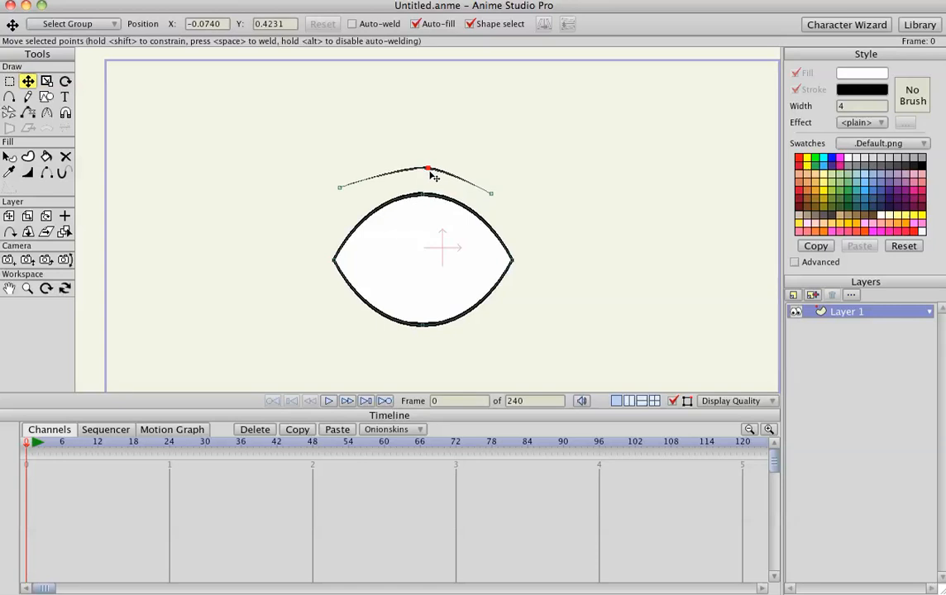
{"action": "left_click_drag", "start_coordinate": [428, 169], "coordinate": [419, 297]}
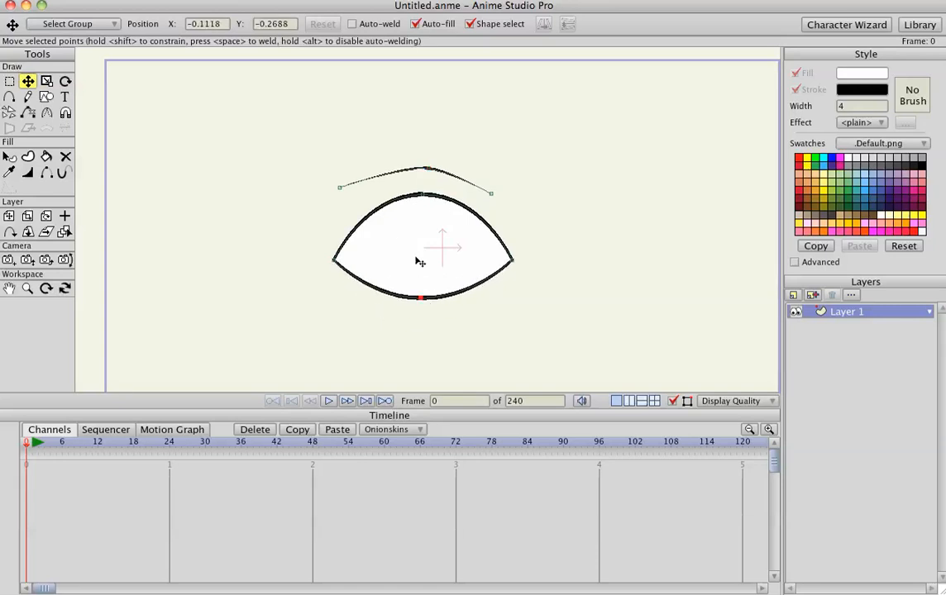
{"action": "left_click_drag", "start_coordinate": [422, 297], "coordinate": [429, 214]}
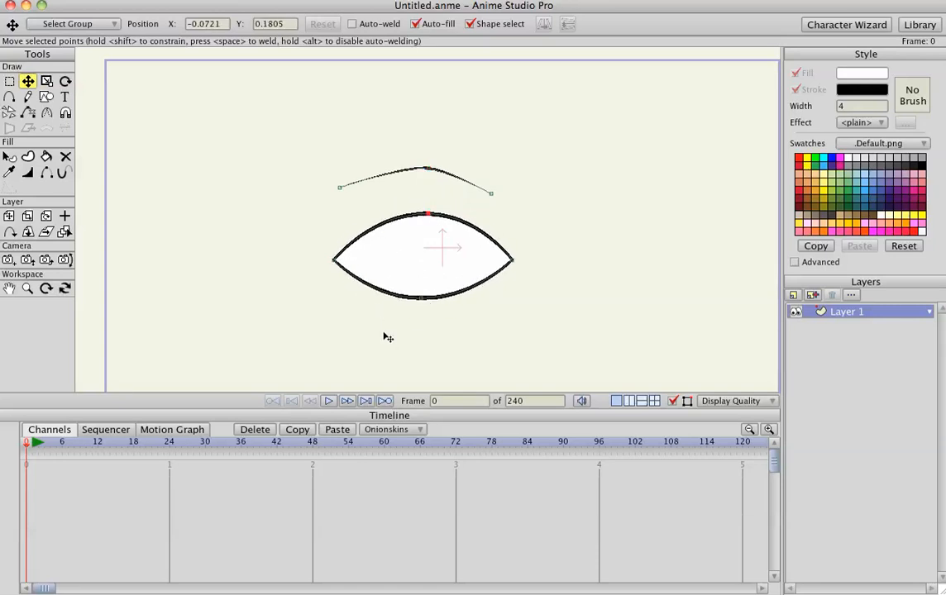
{"action": "left_click", "coordinate": [9, 95]}
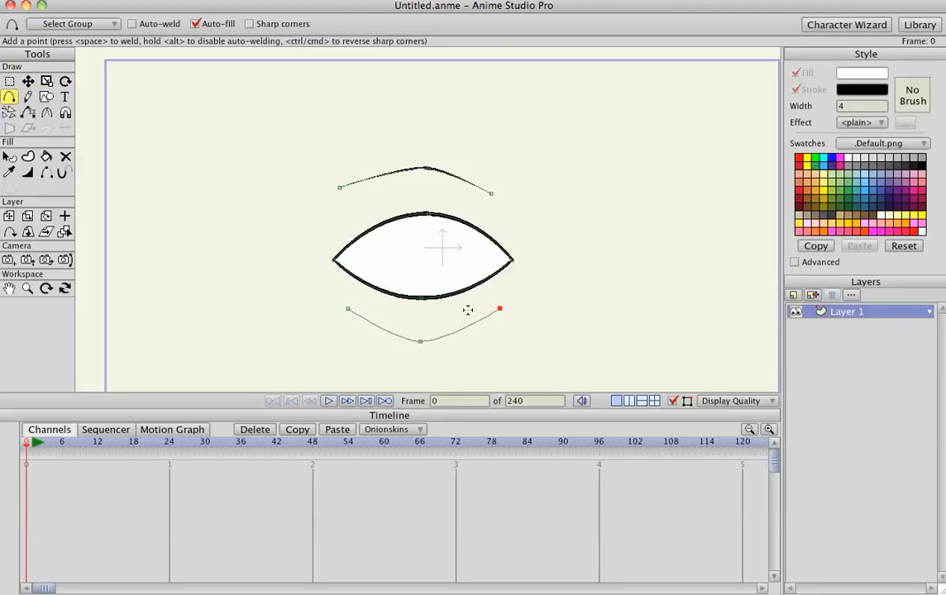
Turn the curve below the eye into a tapered stroke near the almond's lower edge
{"action": "left_click", "coordinate": [27, 156]}
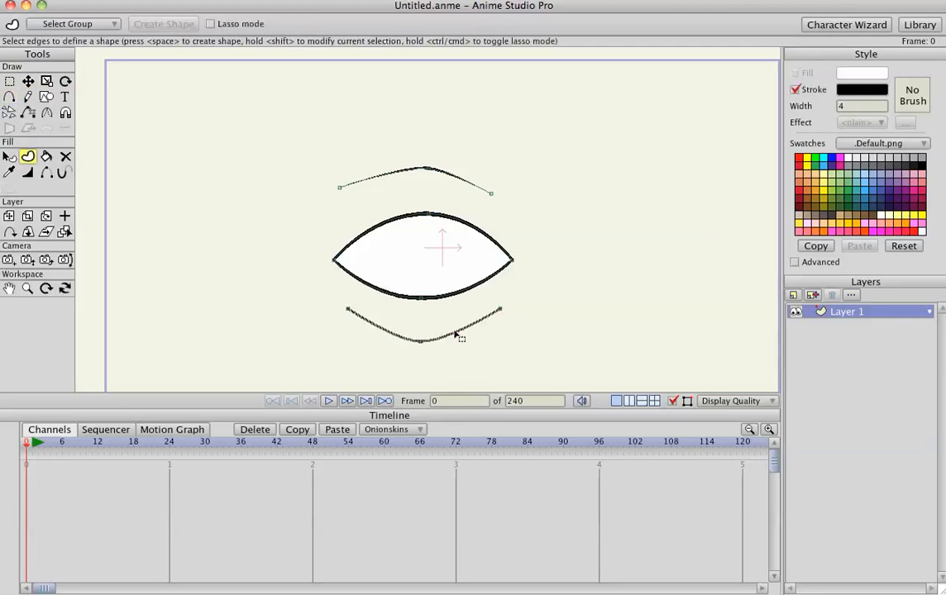
{"action": "left_click", "coordinate": [27, 81]}
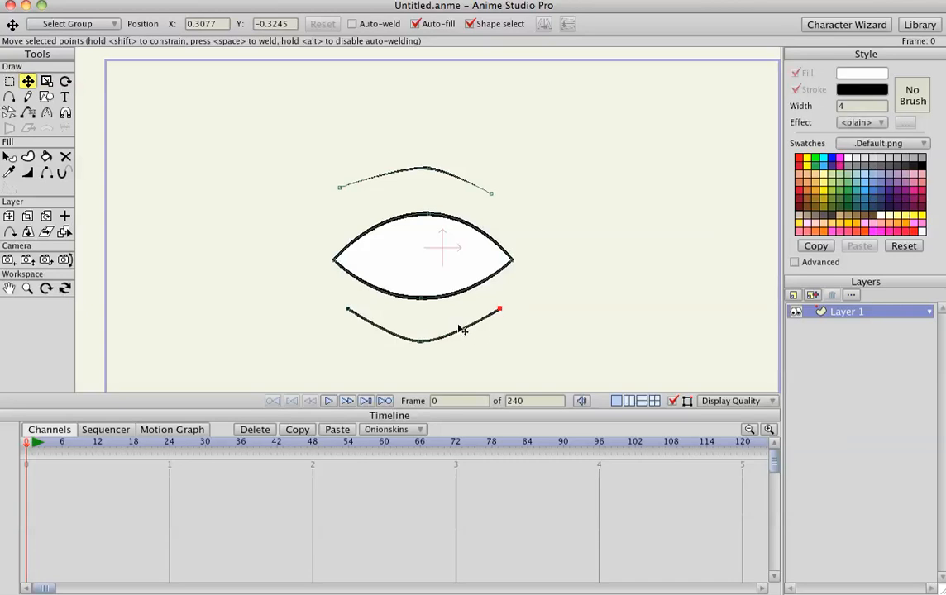
{"action": "left_click", "coordinate": [26, 172]}
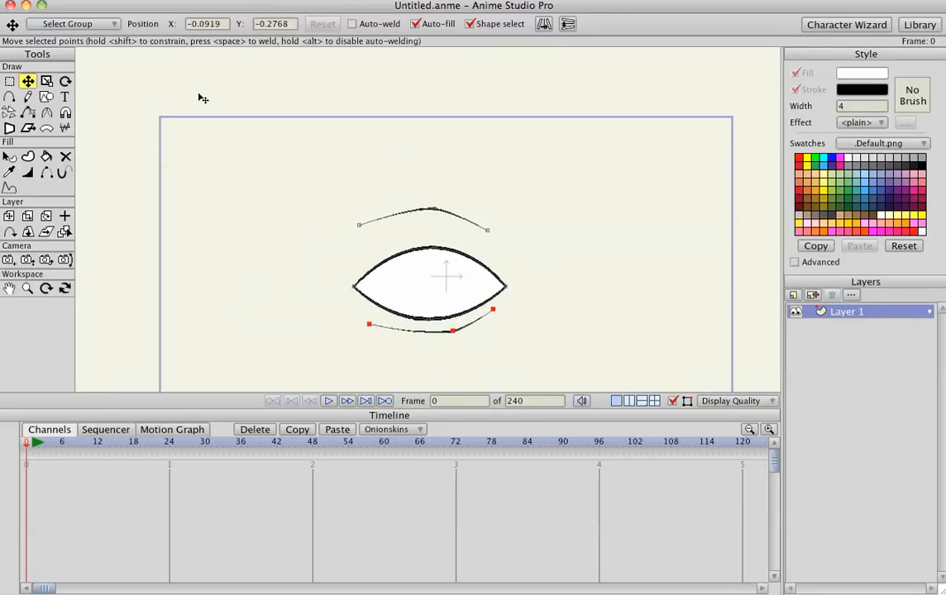
Draw a black filled rectangle above the eye for the eyebrow
{"action": "left_click", "coordinate": [46, 96]}
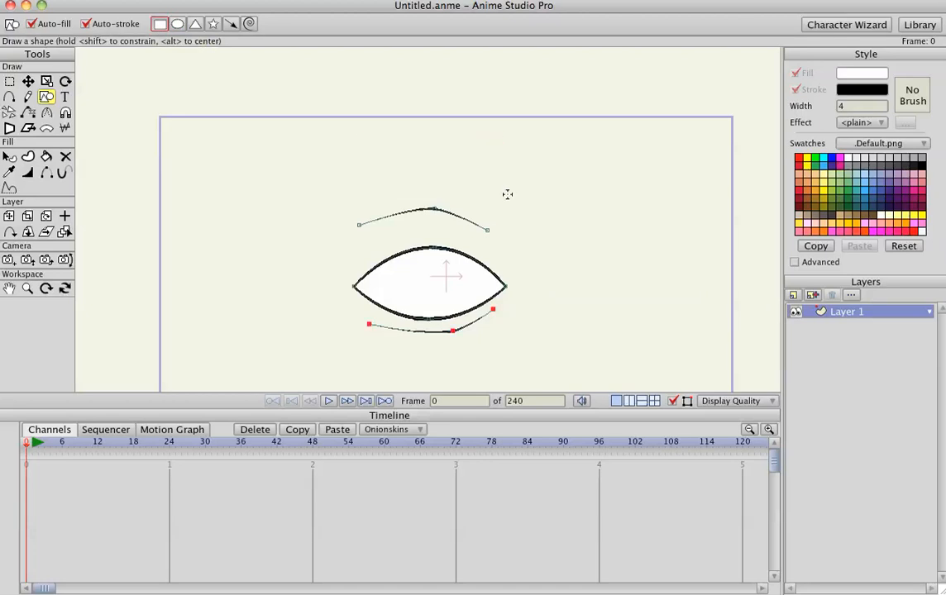
{"action": "left_click", "coordinate": [914, 169]}
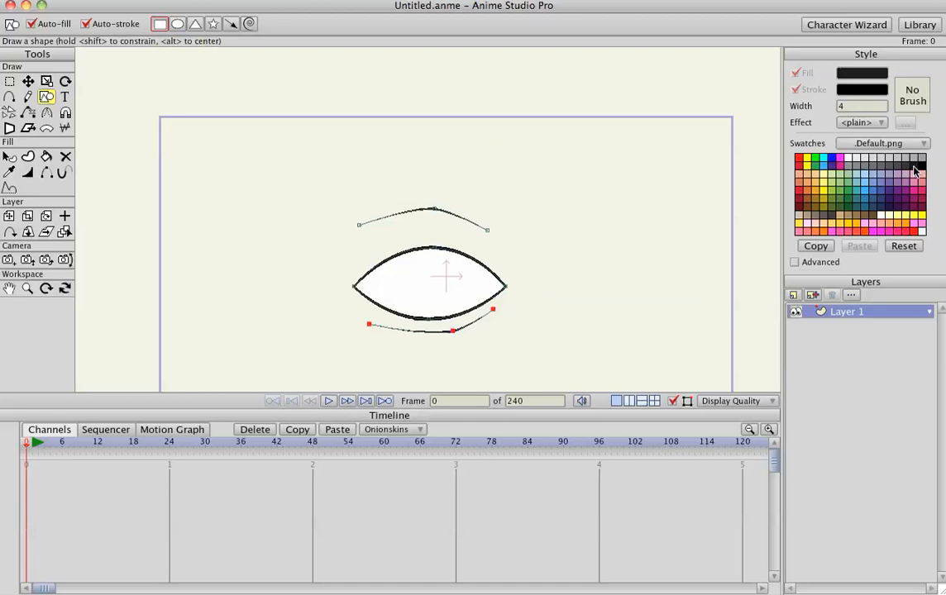
{"action": "left_click_drag", "start_coordinate": [361, 142], "coordinate": [507, 188]}
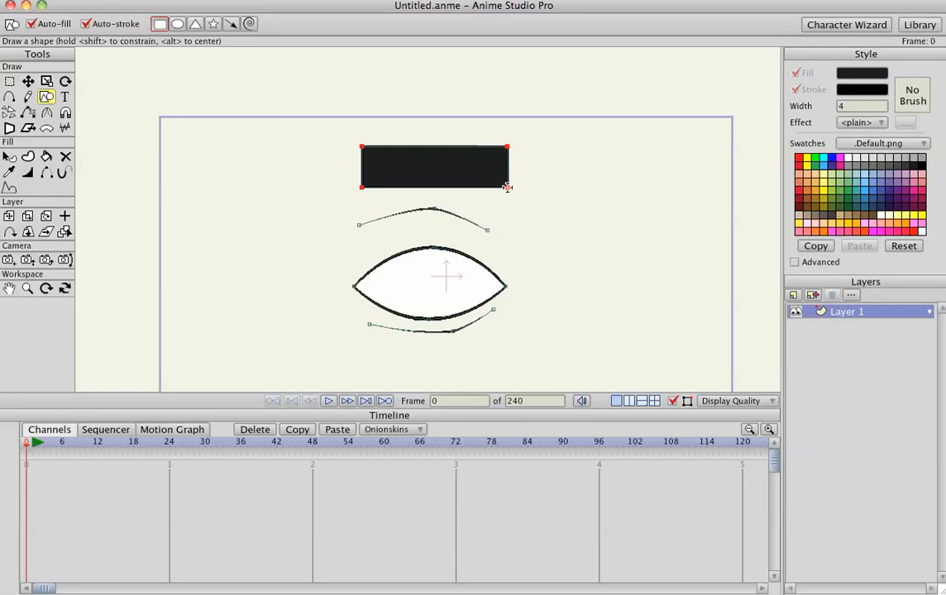
Bend the rectangle into a thick arched eyebrow with added points
{"action": "left_click", "coordinate": [26, 96]}
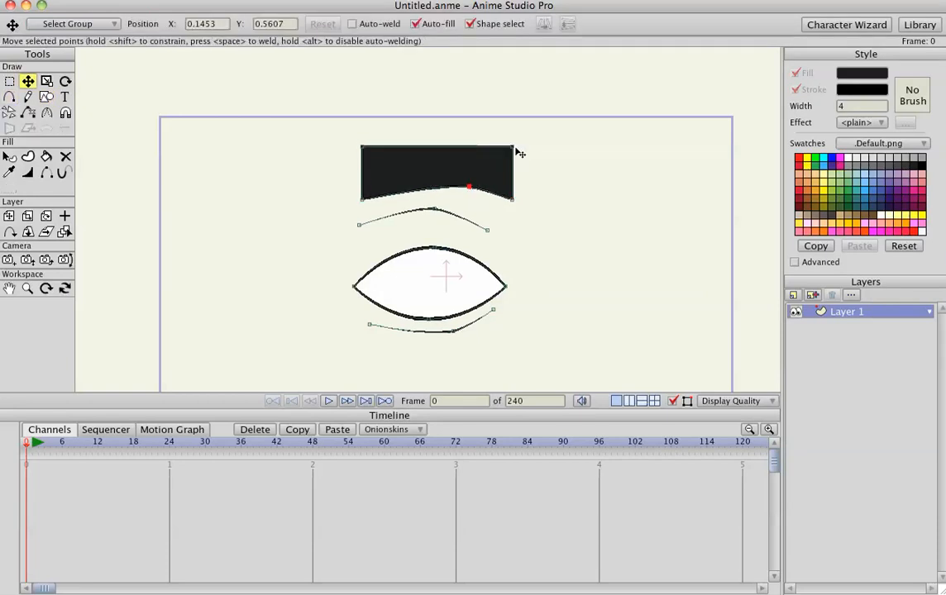
{"action": "left_click", "coordinate": [10, 95]}
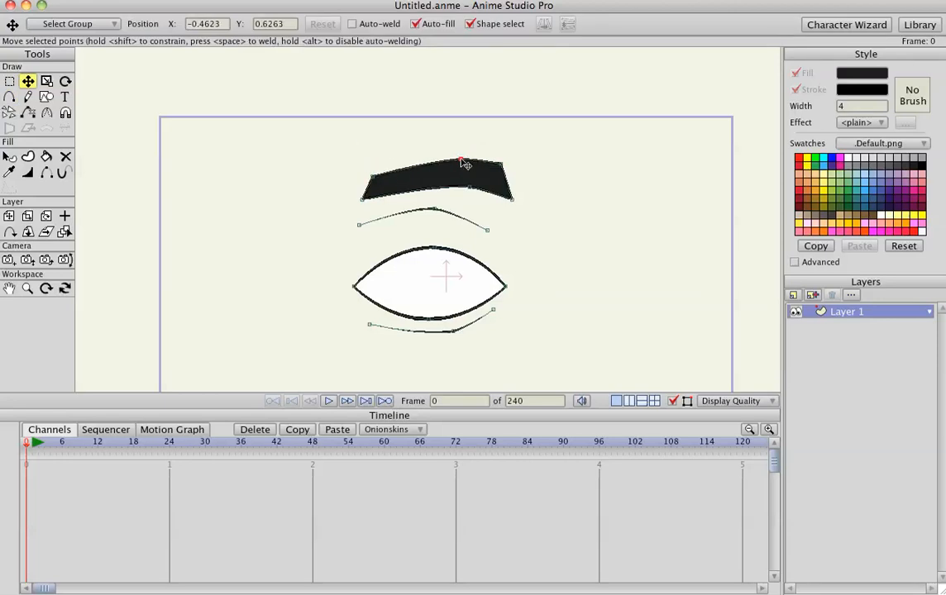
{"action": "left_click", "coordinate": [9, 96]}
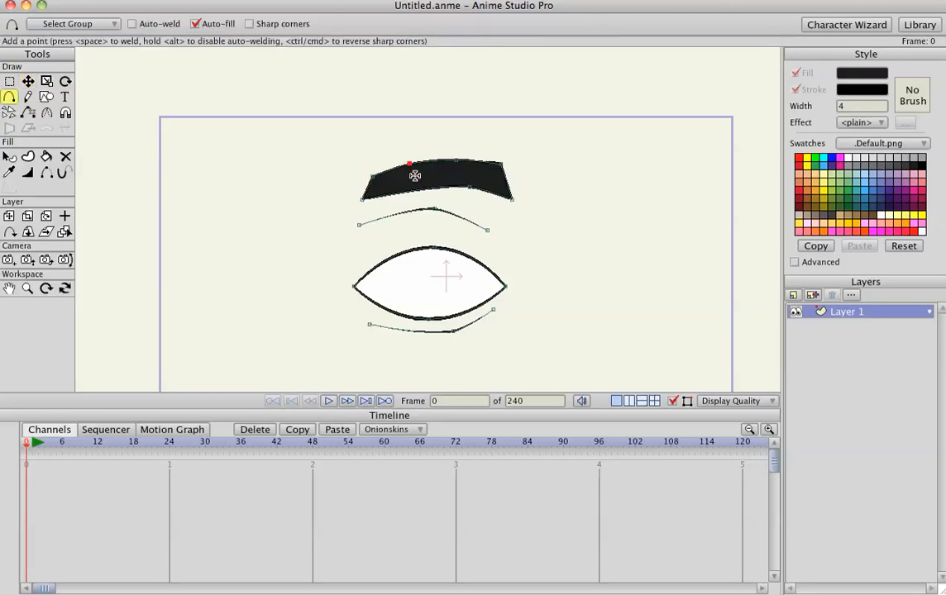
{"action": "left_click", "coordinate": [27, 81]}
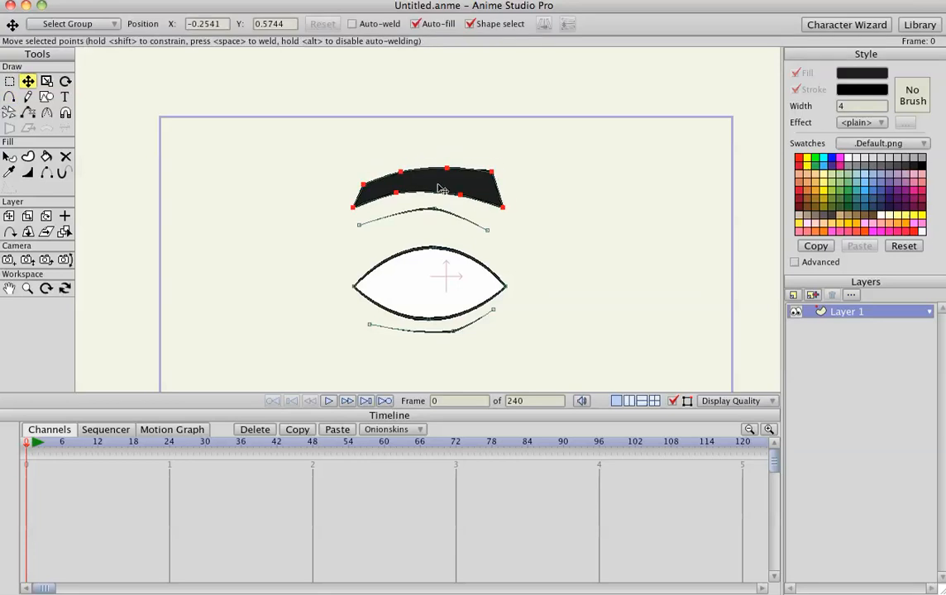
Smooth the eyebrow arch and reshape the upper and lower eyelid lines
{"action": "left_click_drag", "start_coordinate": [443, 189], "coordinate": [493, 248]}
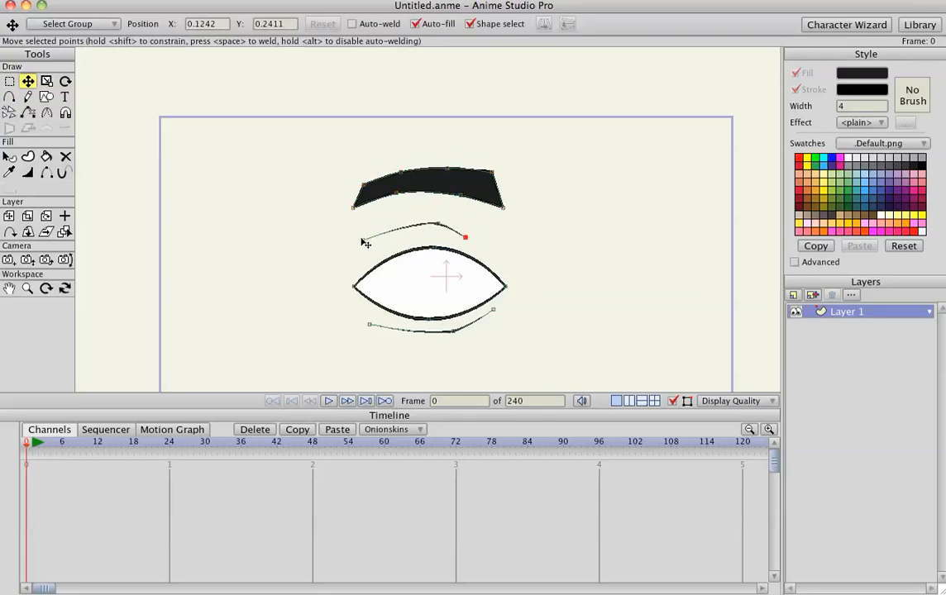
{"action": "left_click_drag", "start_coordinate": [465, 238], "coordinate": [436, 225]}
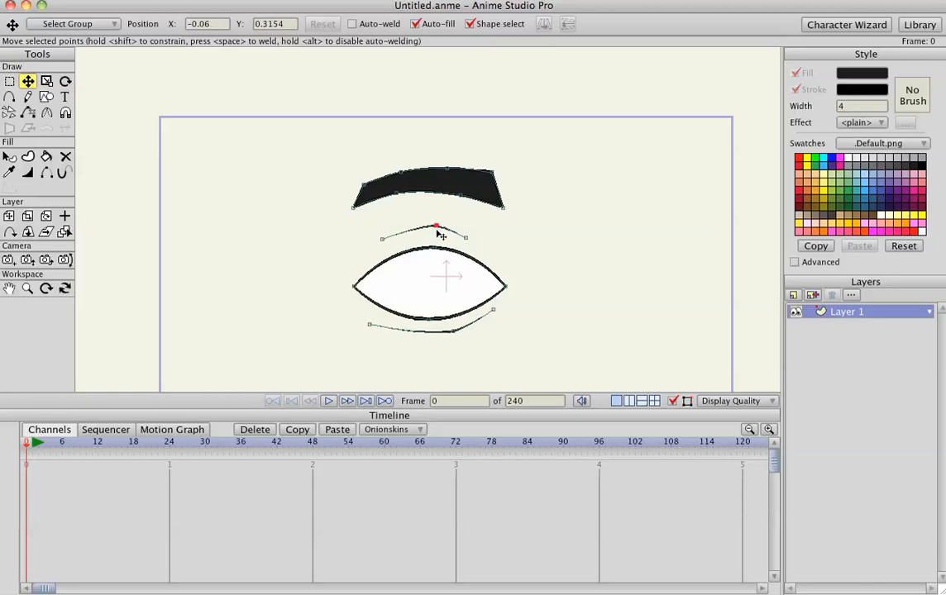
{"action": "left_click_drag", "start_coordinate": [437, 225], "coordinate": [428, 235]}
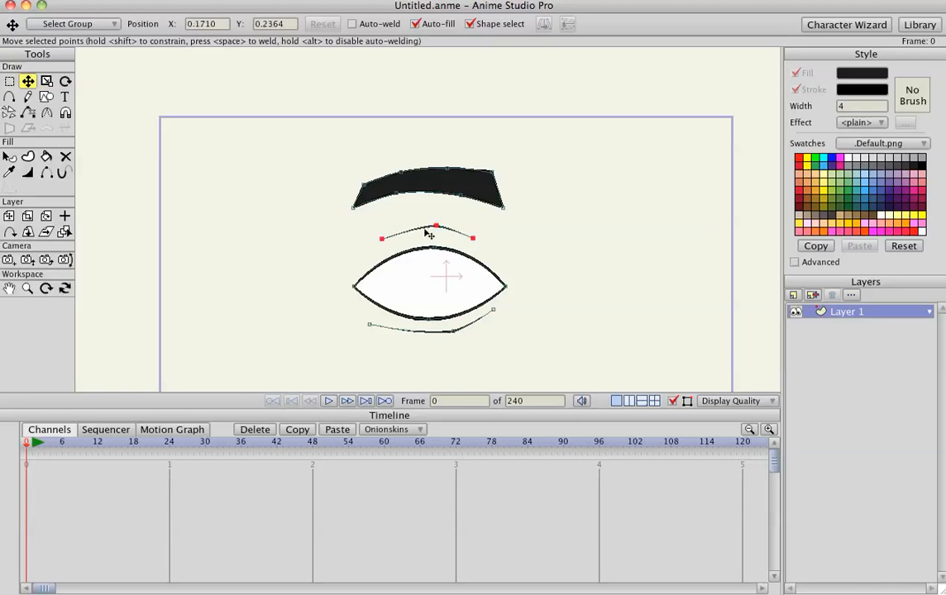
{"action": "left_click_drag", "start_coordinate": [436, 225], "coordinate": [416, 329]}
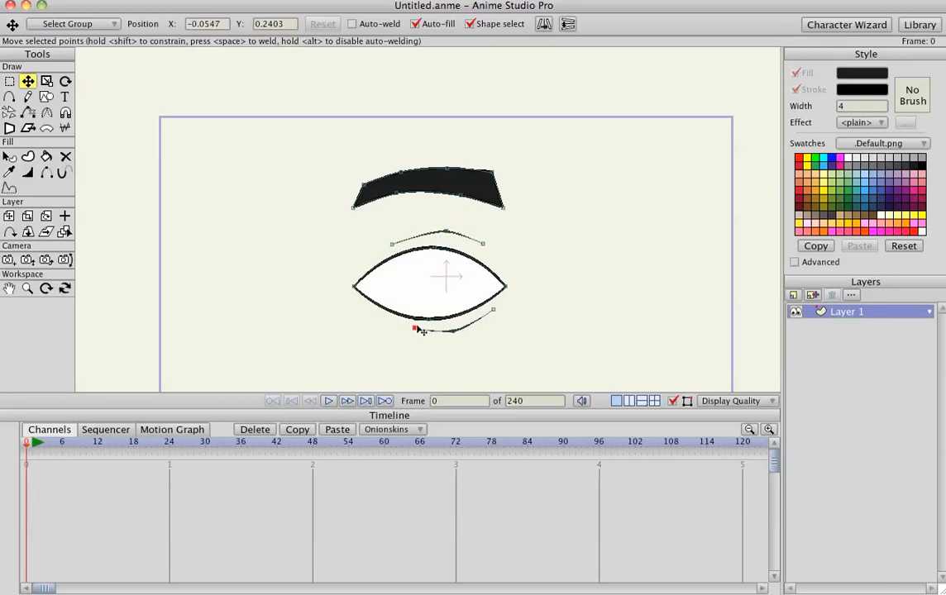
{"action": "left_click_drag", "start_coordinate": [416, 327], "coordinate": [466, 324]}
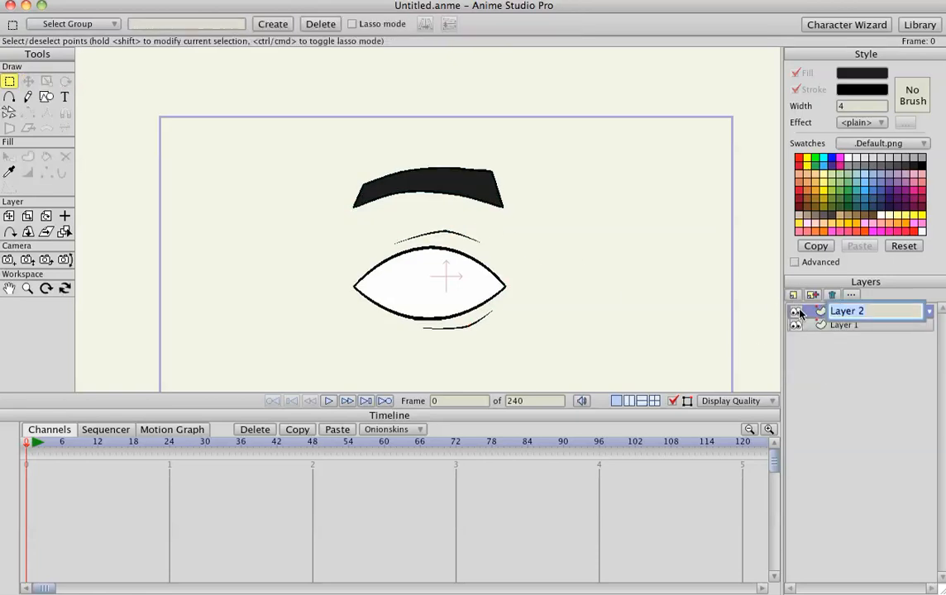
Rename Layer 1 to 'eye shape'
{"action": "double_click", "coordinate": [843, 324]}
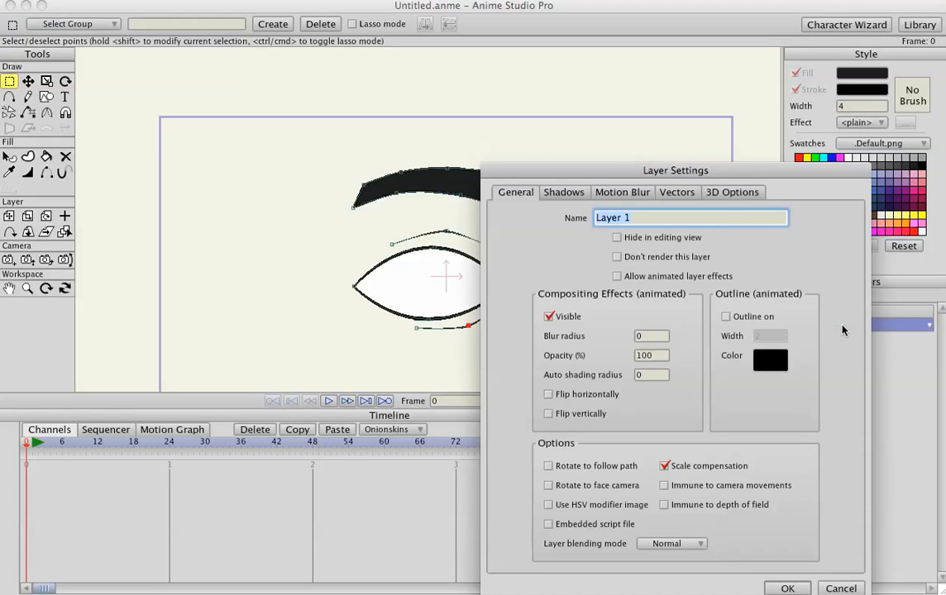
{"action": "type", "text": "eye"}
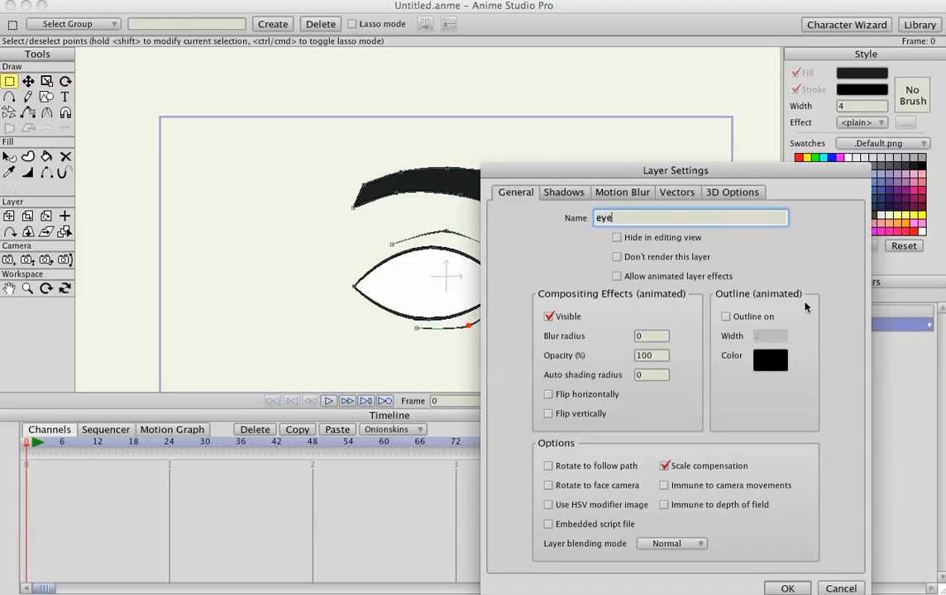
{"action": "type", "text": "s"}
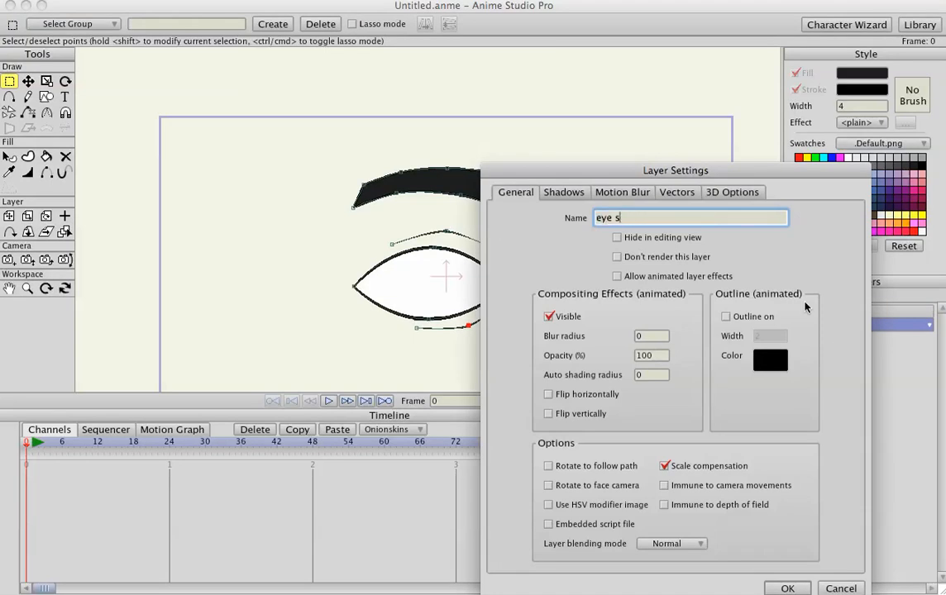
{"action": "type", "text": "hape"}
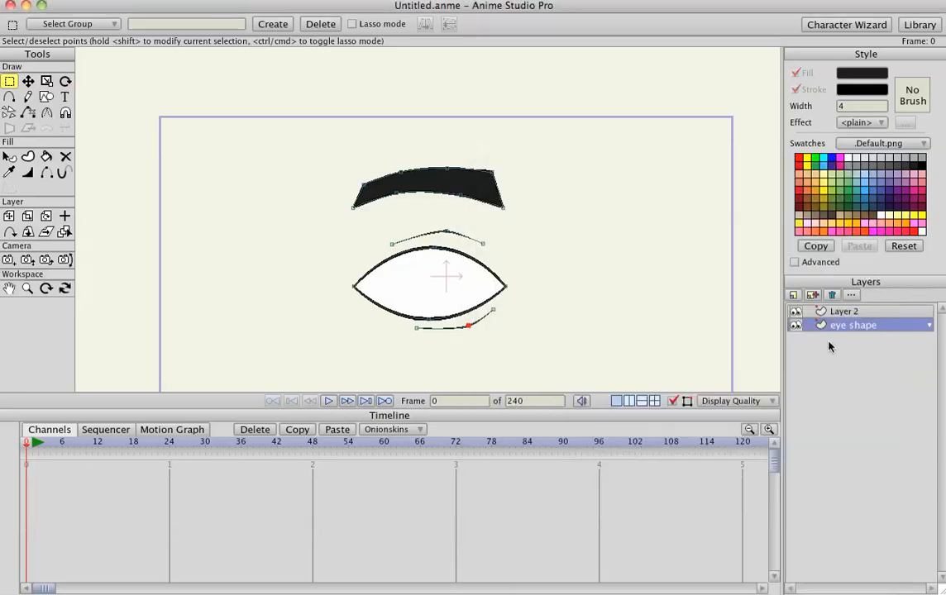
Make Layer 2 active and set its fill colour to bright green
{"action": "left_click", "coordinate": [843, 311]}
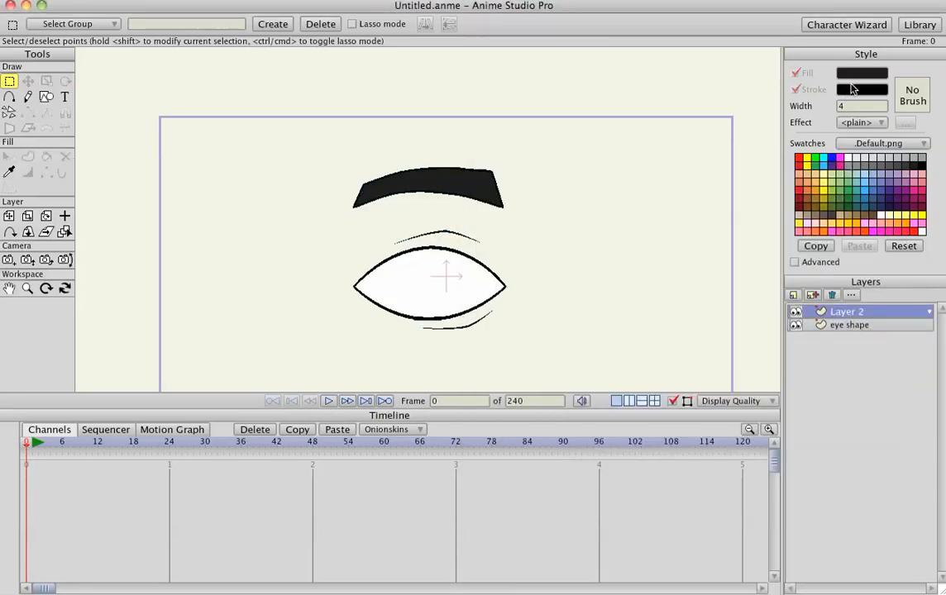
{"action": "left_click", "coordinate": [863, 89]}
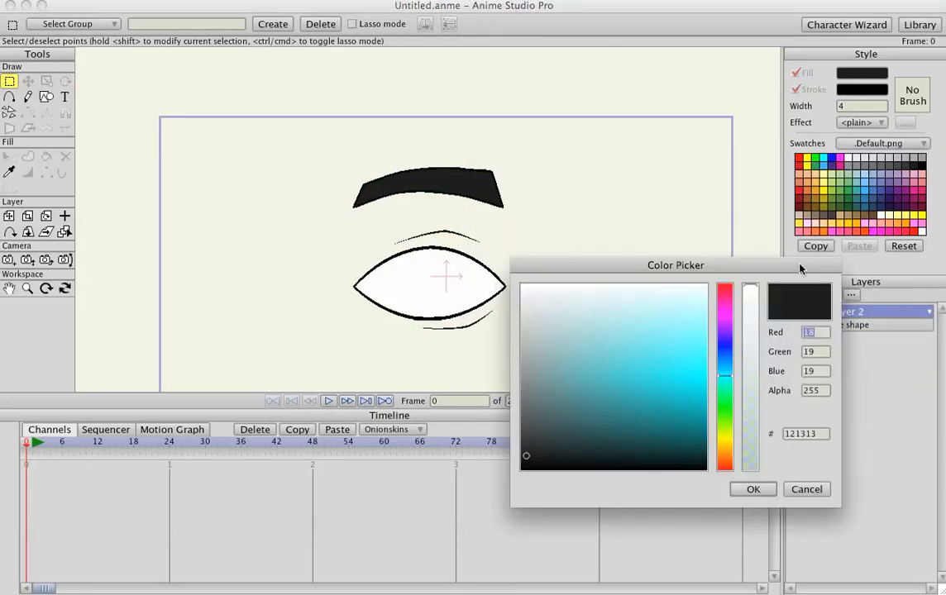
{"action": "left_click", "coordinate": [807, 489]}
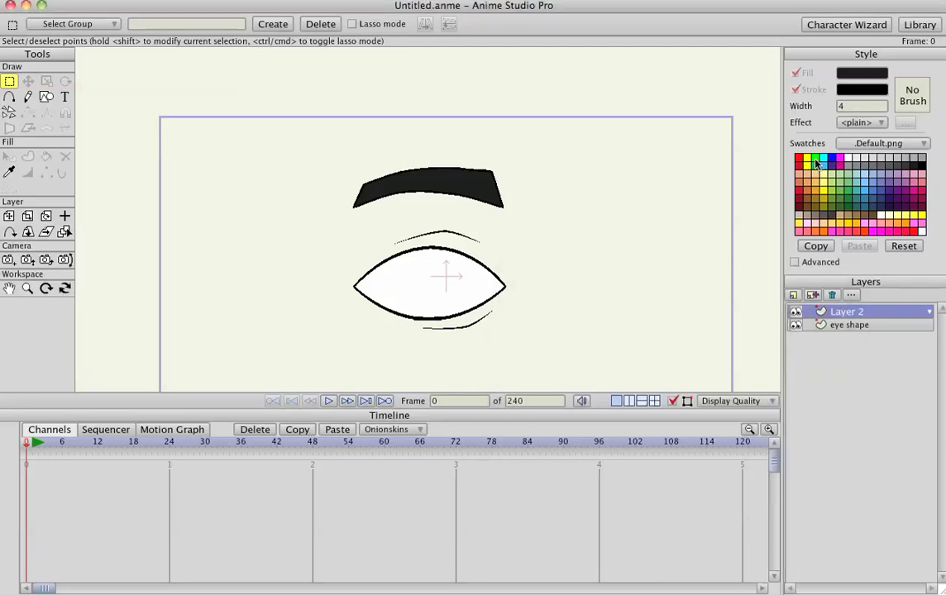
{"action": "left_click", "coordinate": [816, 164]}
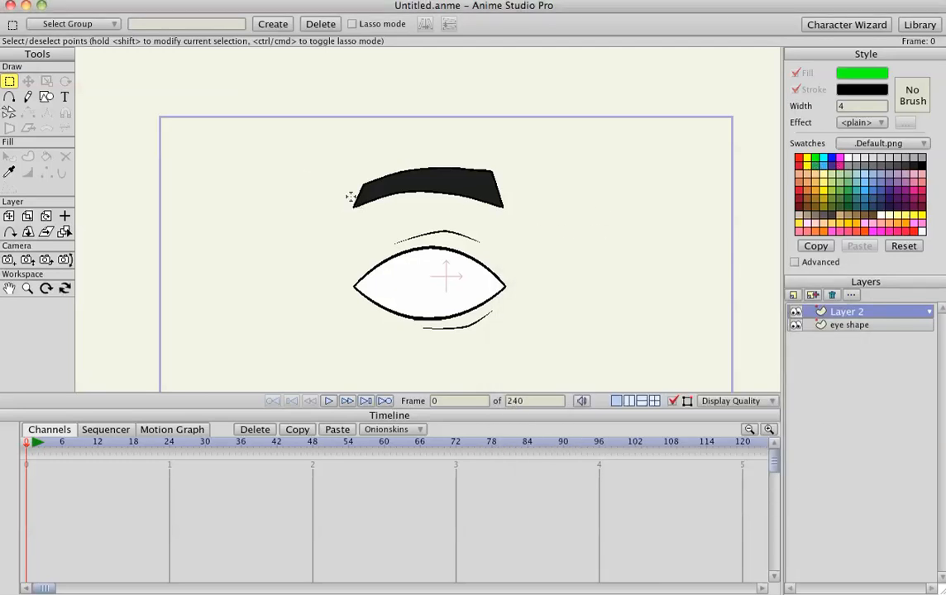
Draw a green circle right of the eye with a smaller concentric inner circle
{"action": "left_click", "coordinate": [46, 96]}
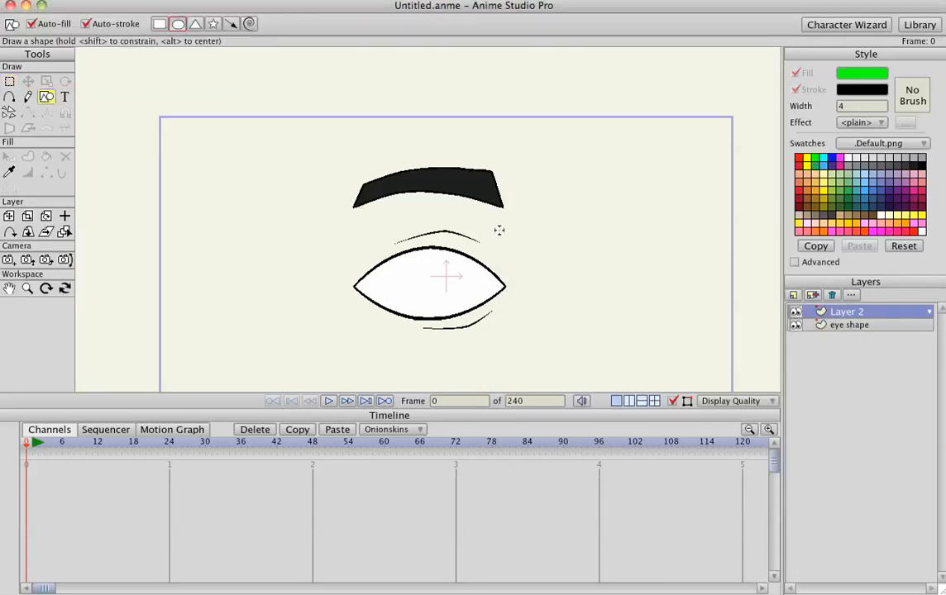
{"action": "left_click_drag", "start_coordinate": [542, 206], "coordinate": [625, 290]}
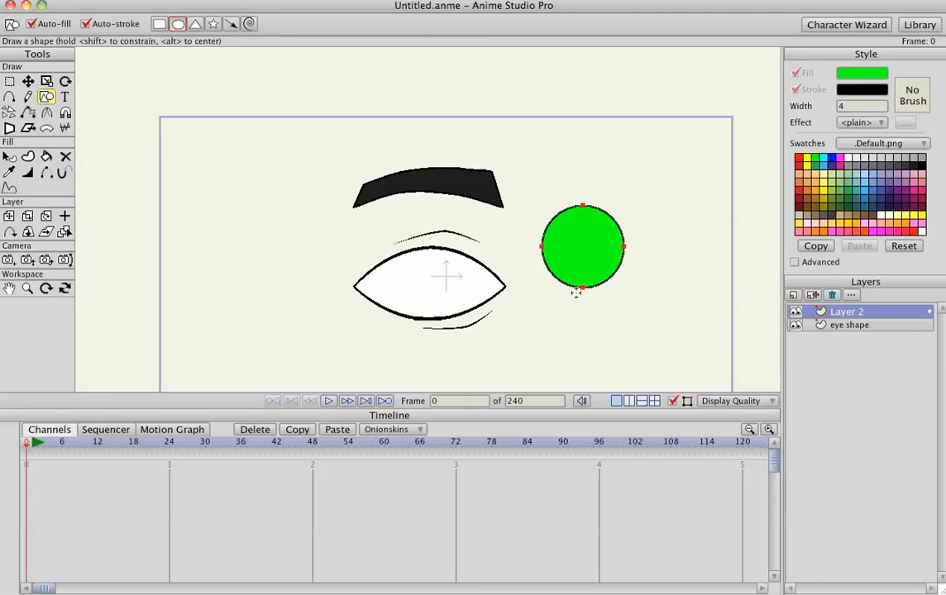
{"action": "left_click", "coordinate": [26, 81]}
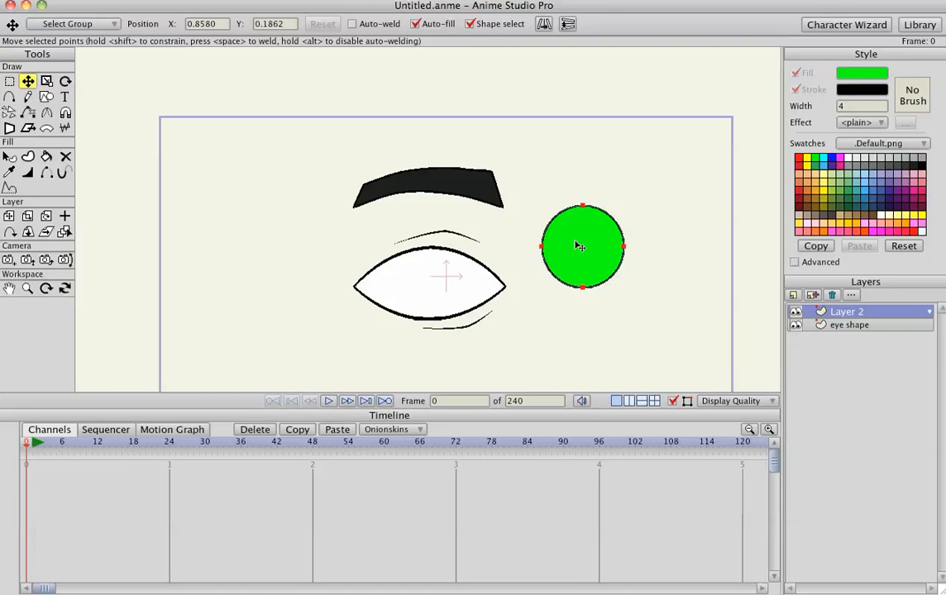
{"action": "left_click", "coordinate": [46, 81]}
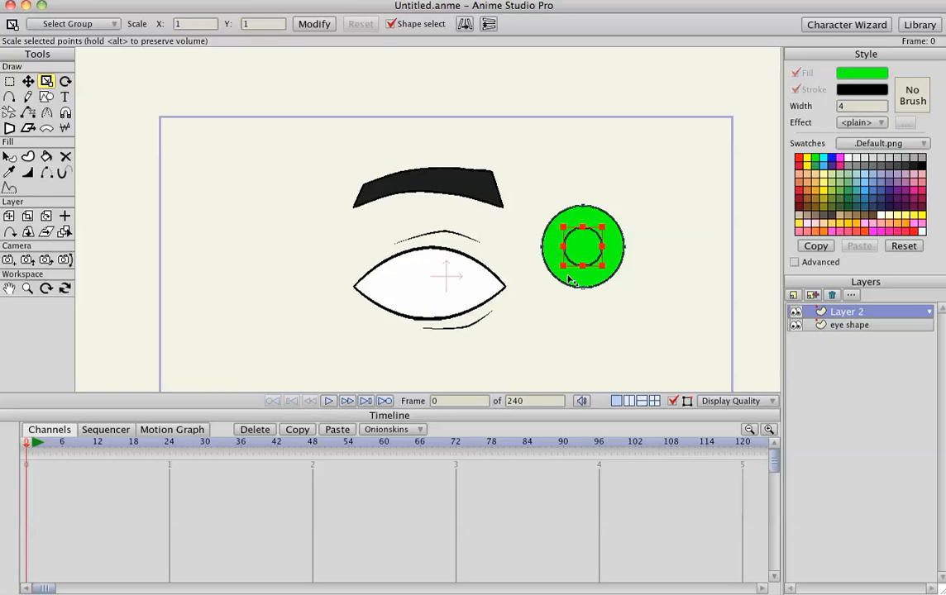
{"action": "left_click", "coordinate": [26, 156]}
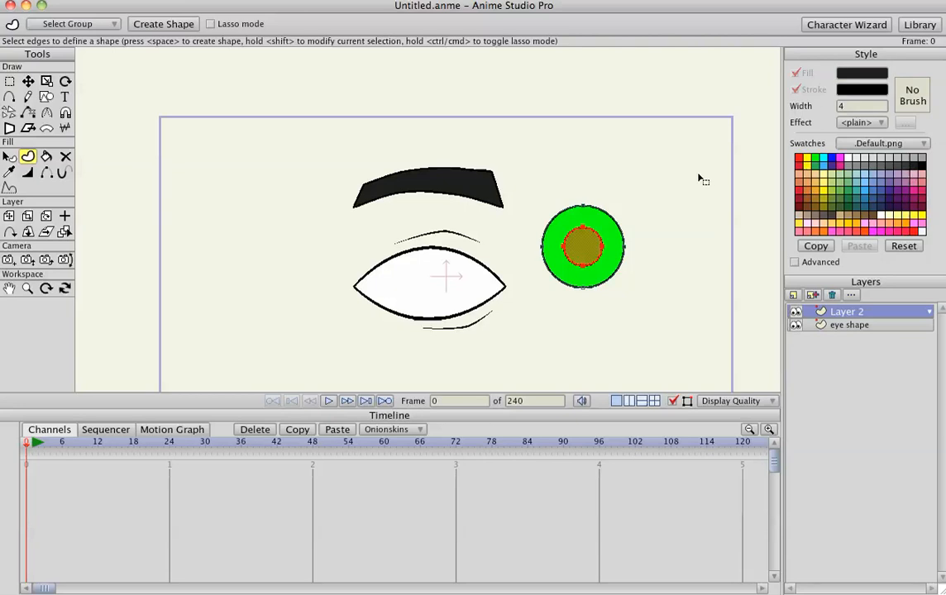
Make the inner circle a black pupil and position it on the green iris
{"action": "left_click", "coordinate": [582, 248]}
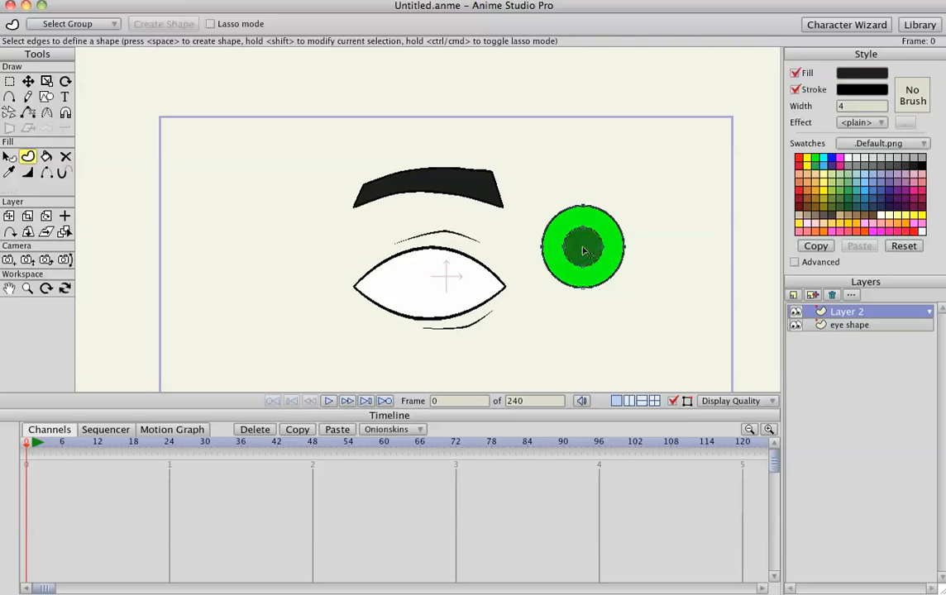
{"action": "left_click", "coordinate": [27, 81]}
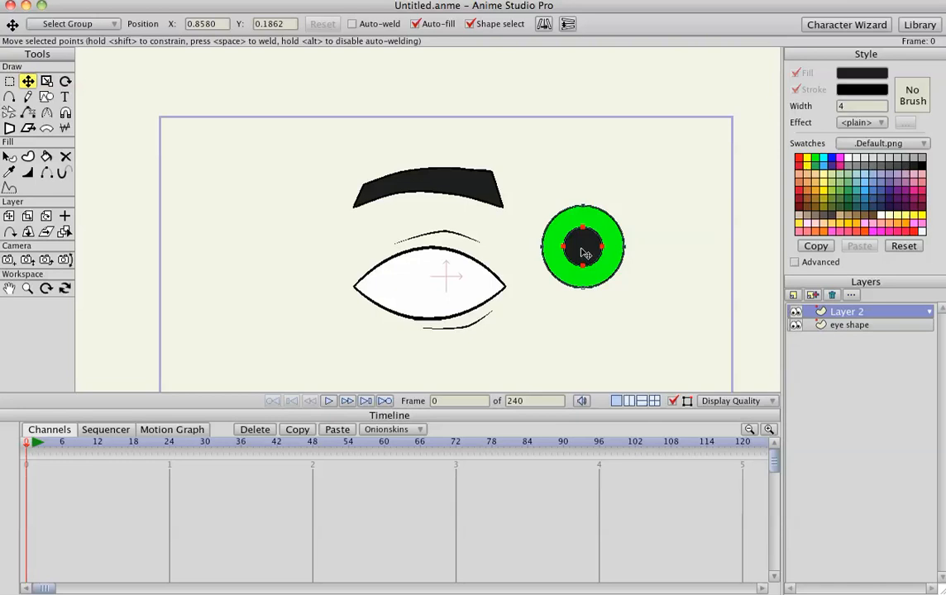
{"action": "left_click_drag", "start_coordinate": [582, 247], "coordinate": [570, 231]}
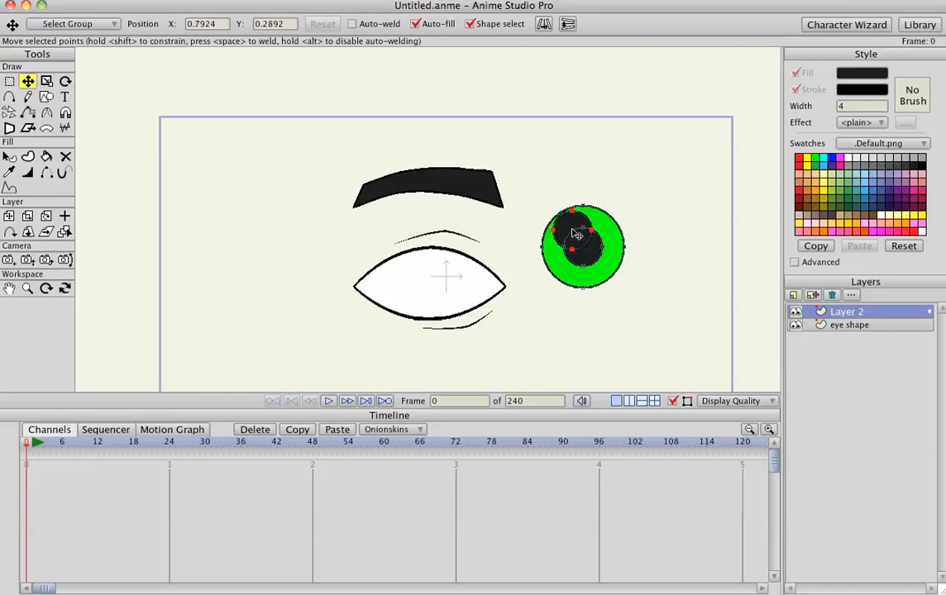
{"action": "left_click", "coordinate": [46, 80]}
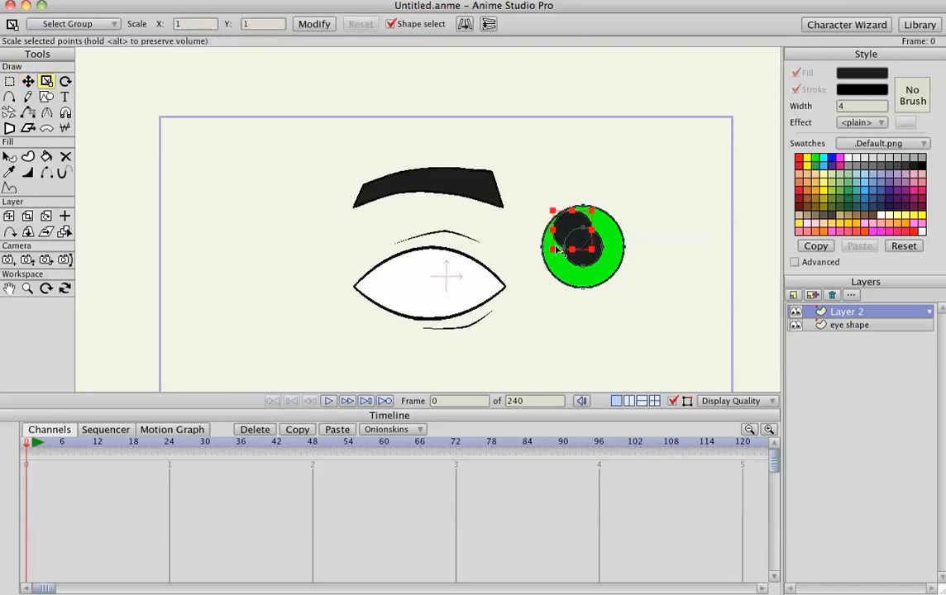
Add a small white highlight circle at the pupil's upper left
{"action": "left_click", "coordinate": [26, 156]}
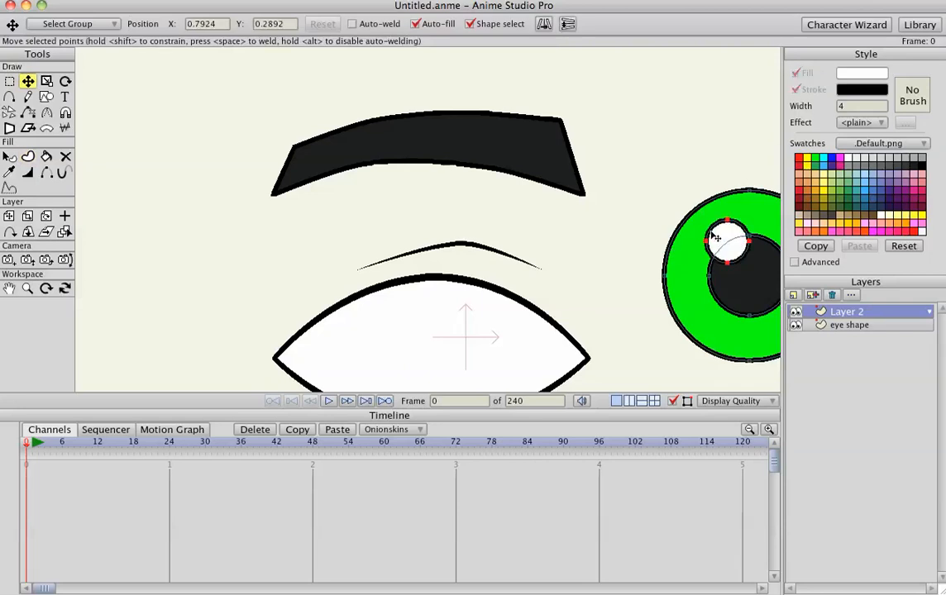
{"action": "left_click", "coordinate": [26, 172]}
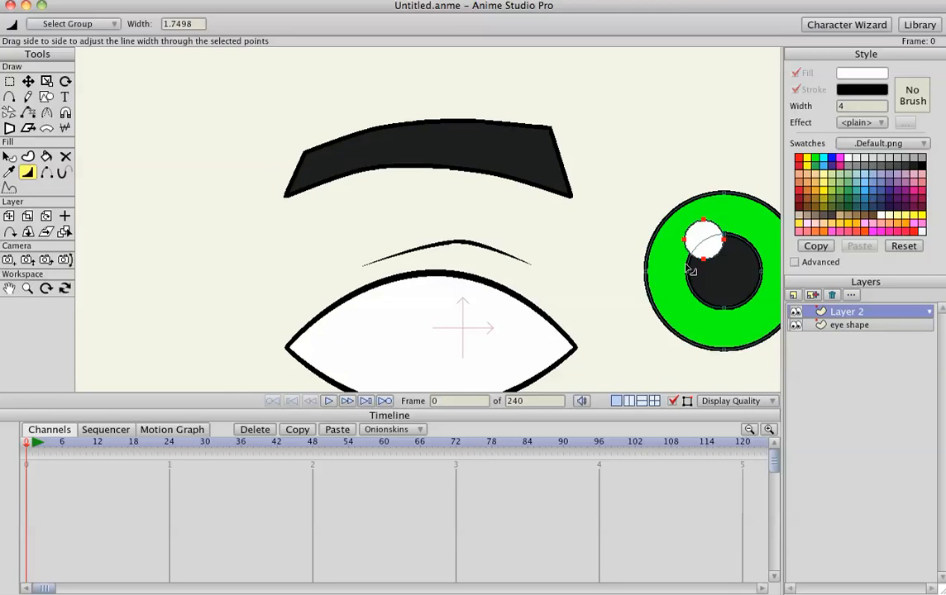
{"action": "left_click", "coordinate": [26, 81]}
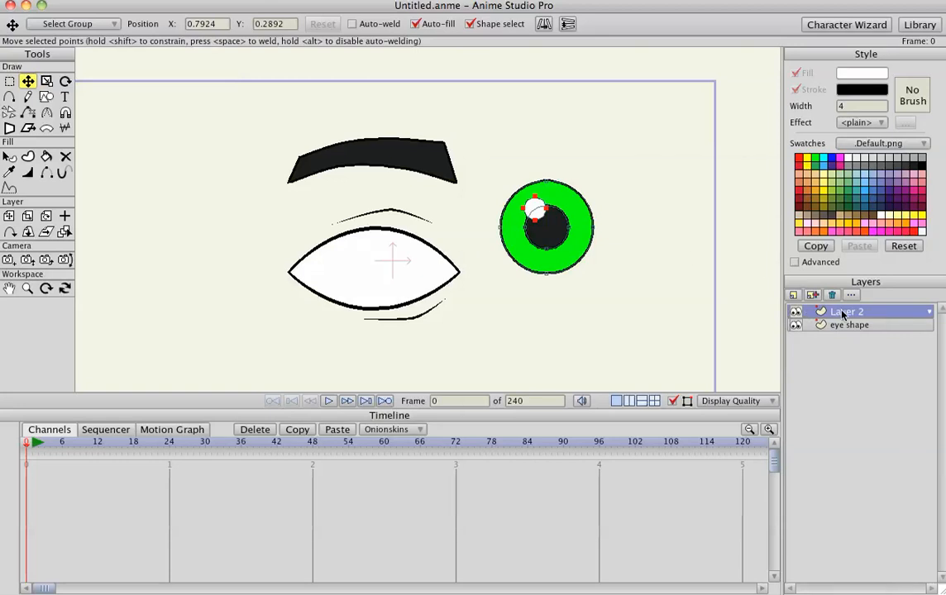
Rename Layer 2 to 'eye color'
{"action": "double_click", "coordinate": [846, 311]}
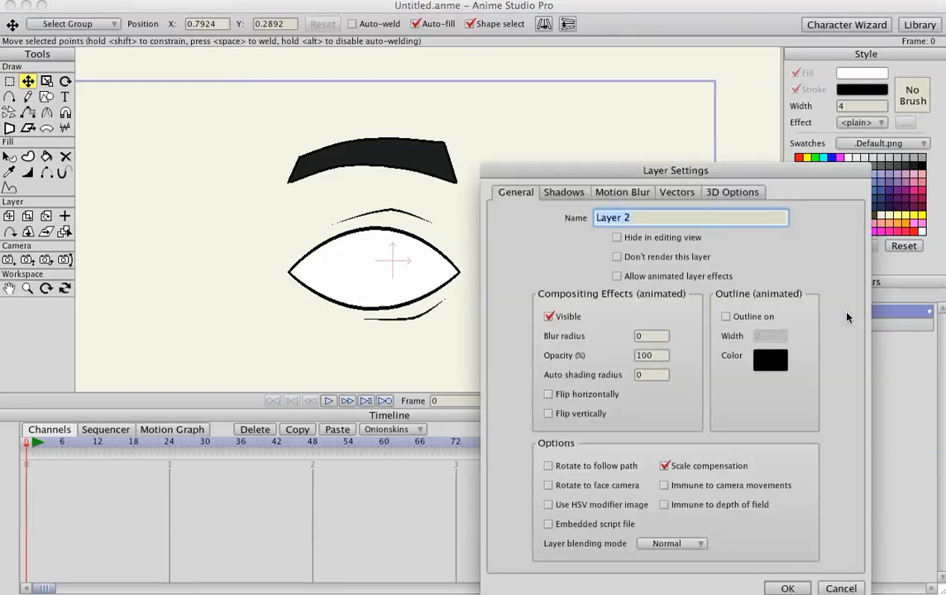
{"action": "type", "text": "eye ck"}
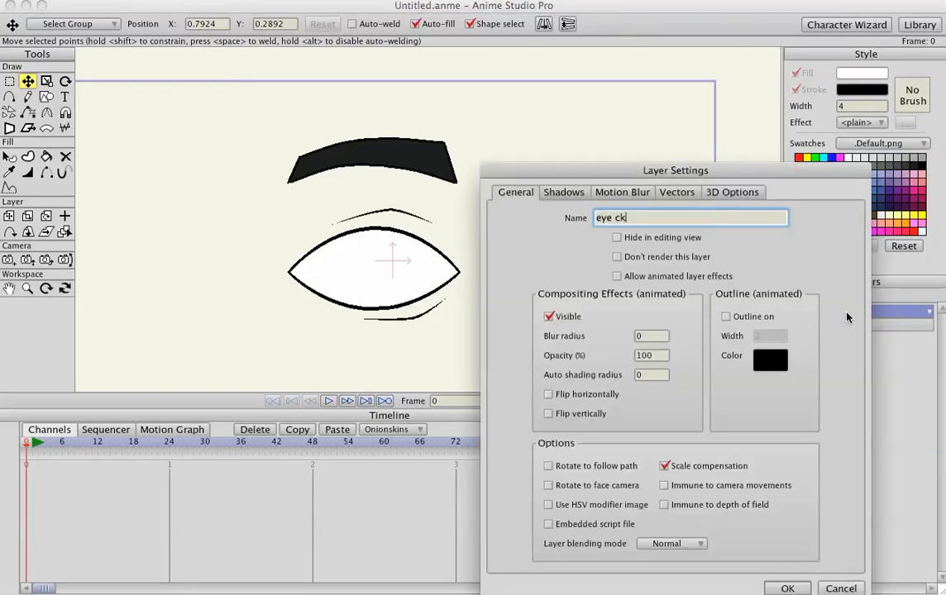
{"action": "key", "text": "Backspace"}
{"action": "type", "text": "olor"}
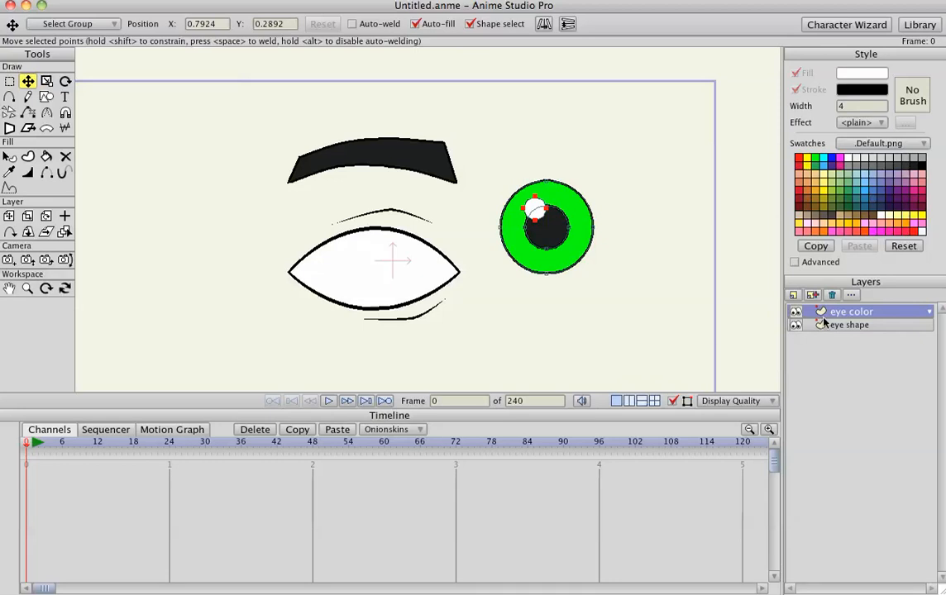
{"action": "mouse_move", "coordinate": [794, 294]}
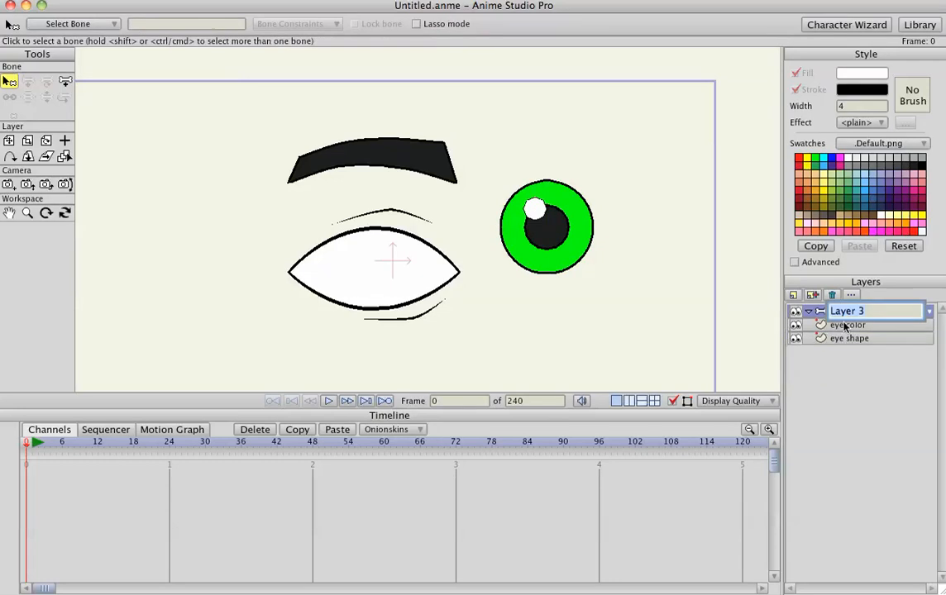
Name the bone layer 'eye bones' and nest the eye color and eye shape layers inside it
{"action": "type", "text": "eye"}
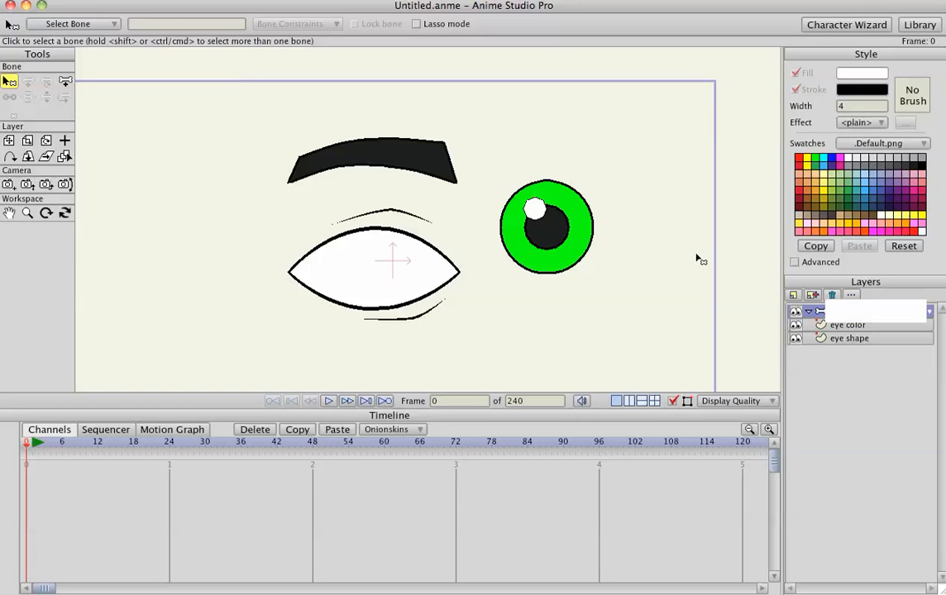
{"action": "left_click", "coordinate": [846, 324]}
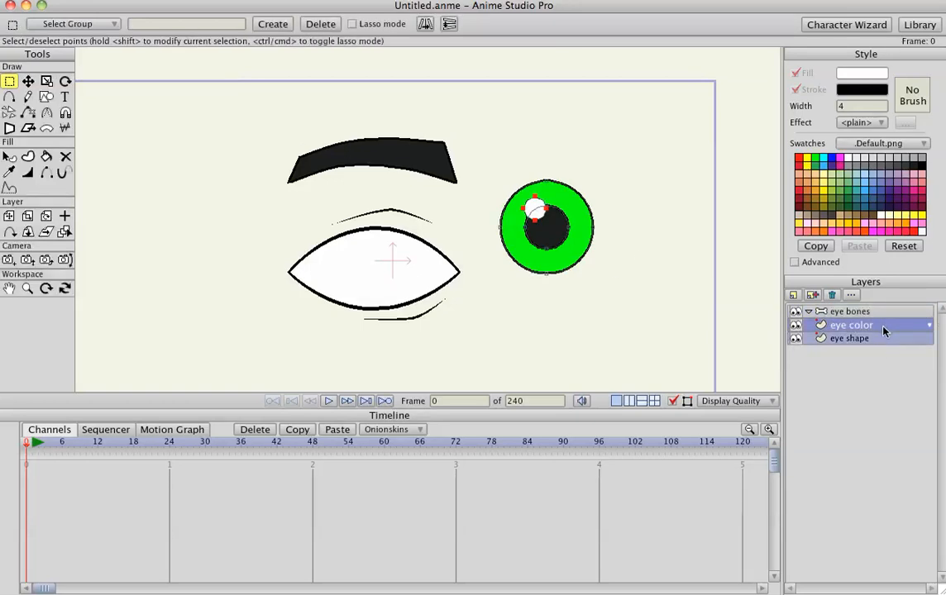
{"action": "left_click", "coordinate": [851, 324]}
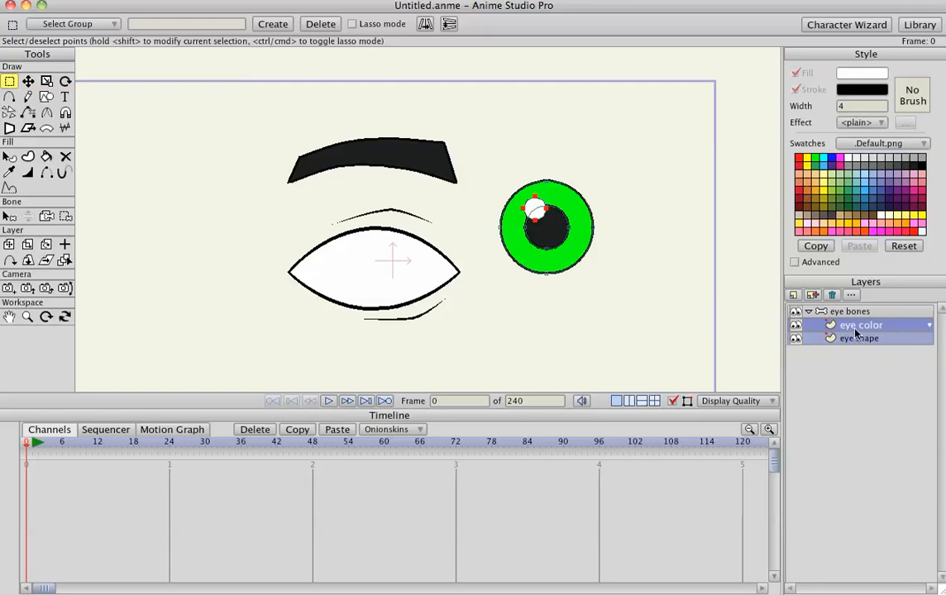
{"action": "mouse_move", "coordinate": [859, 343]}
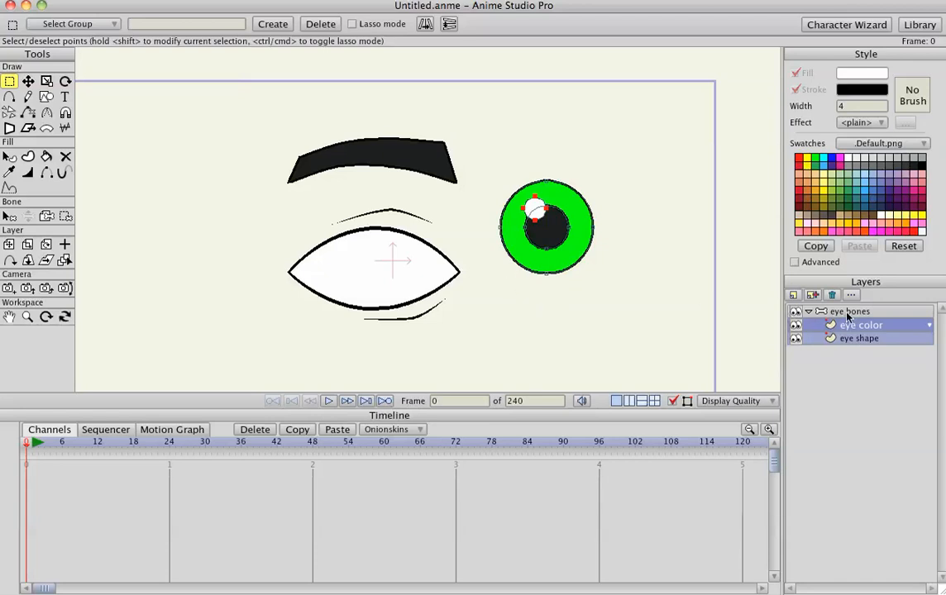
{"action": "left_click", "coordinate": [853, 311]}
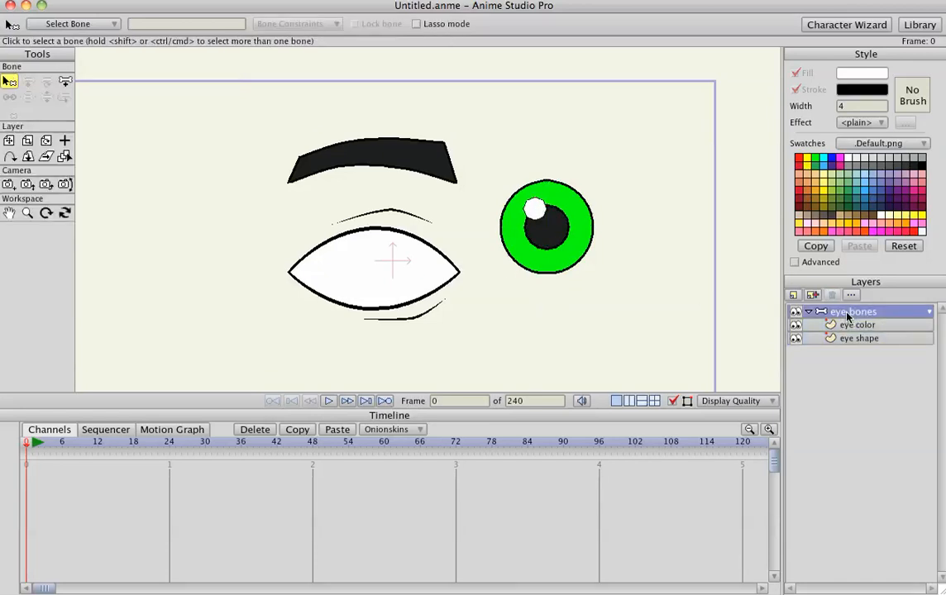
{"action": "double_click", "coordinate": [853, 311]}
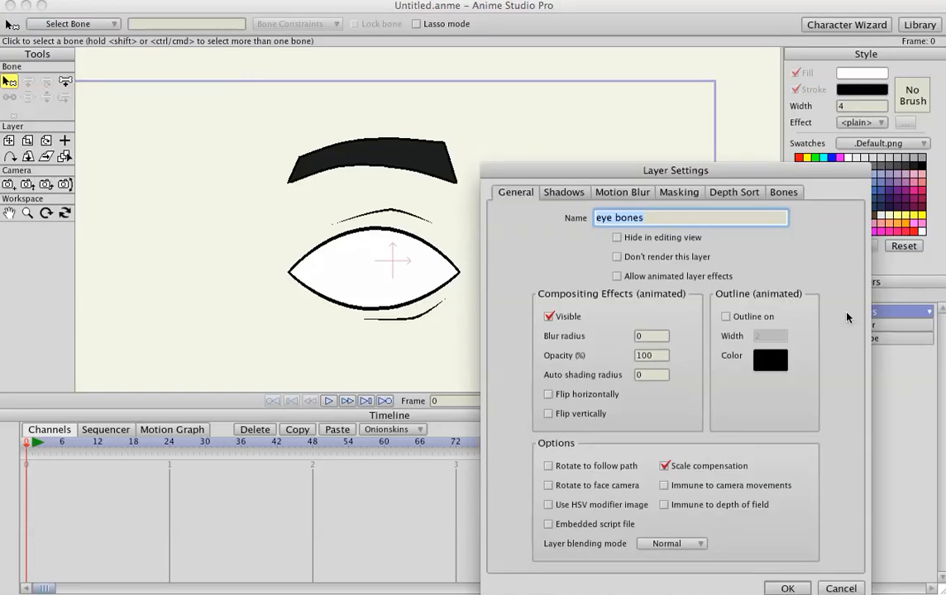
{"action": "left_click", "coordinate": [678, 192]}
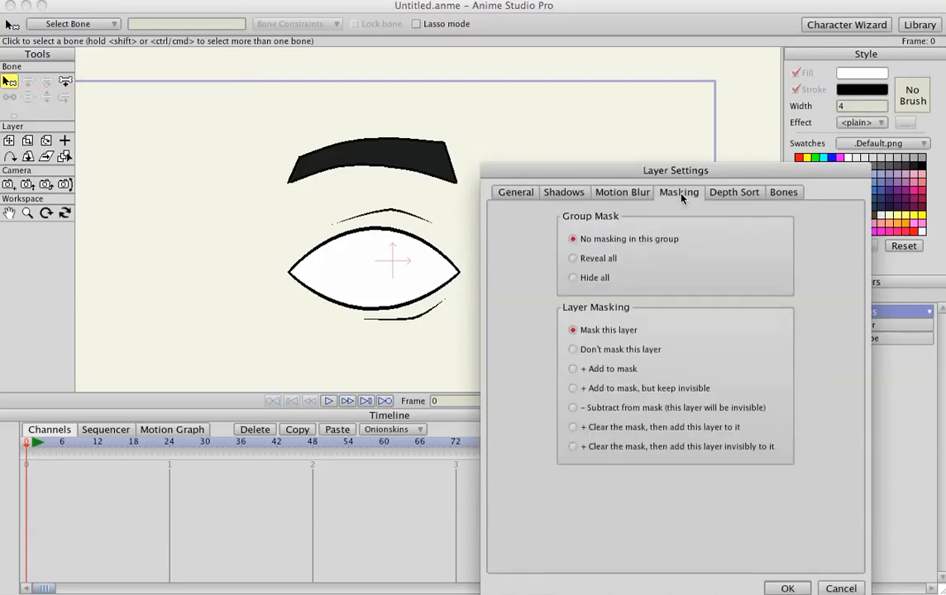
{"action": "left_click", "coordinate": [572, 278]}
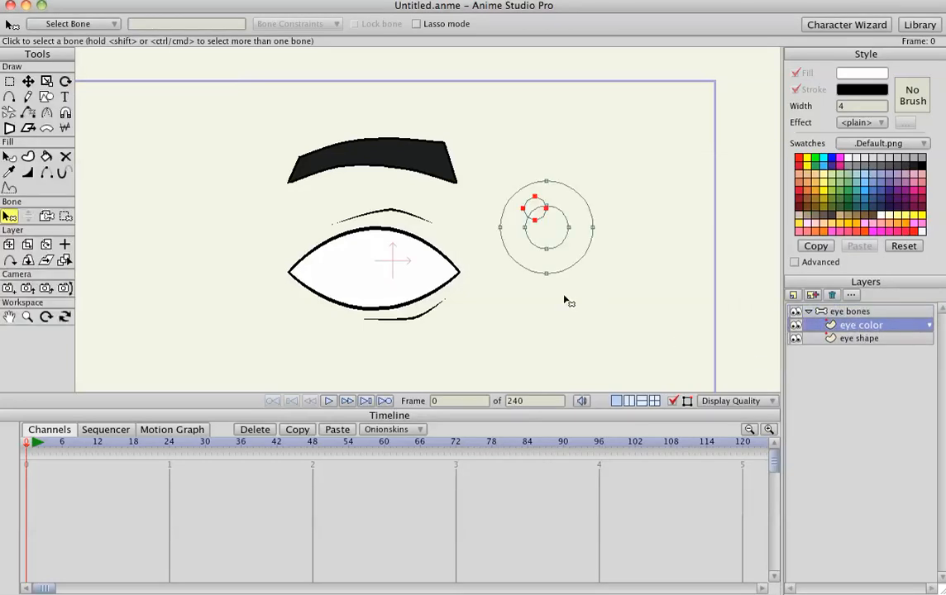
Move the iris points into the white almond shape, scale them down and reposition to fit
{"action": "left_click", "coordinate": [10, 81]}
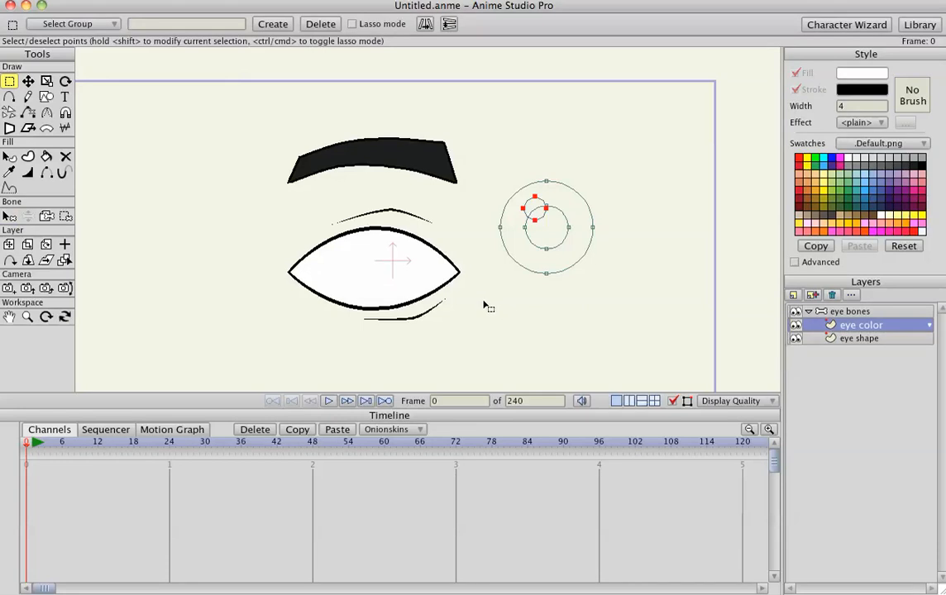
{"action": "left_click", "coordinate": [29, 81]}
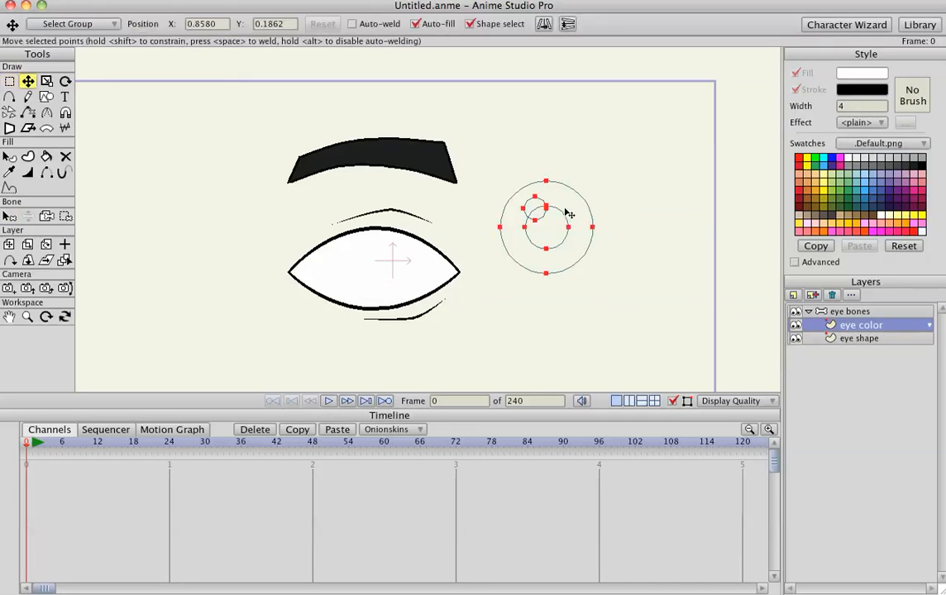
{"action": "left_click_drag", "start_coordinate": [546, 217], "coordinate": [369, 252]}
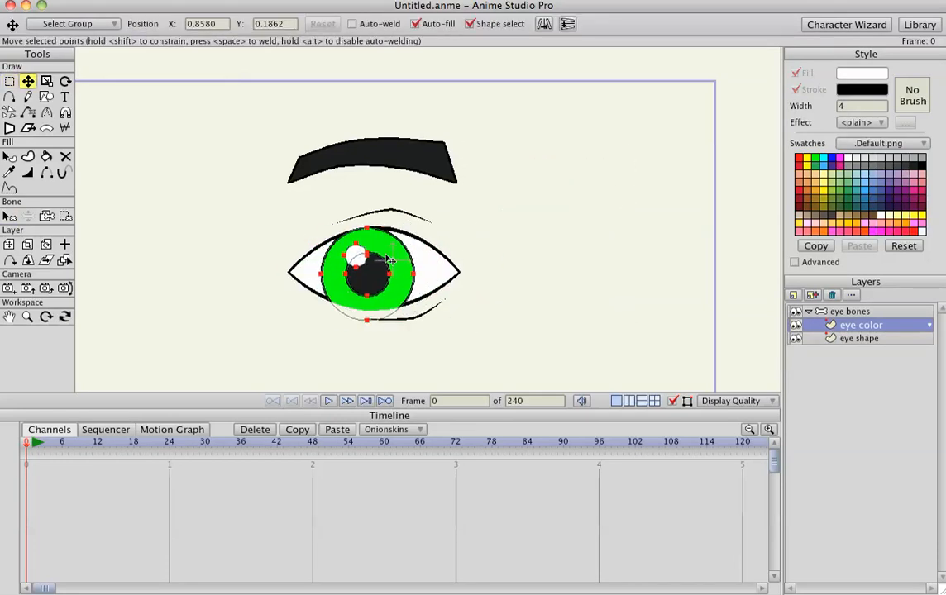
{"action": "left_click", "coordinate": [46, 81]}
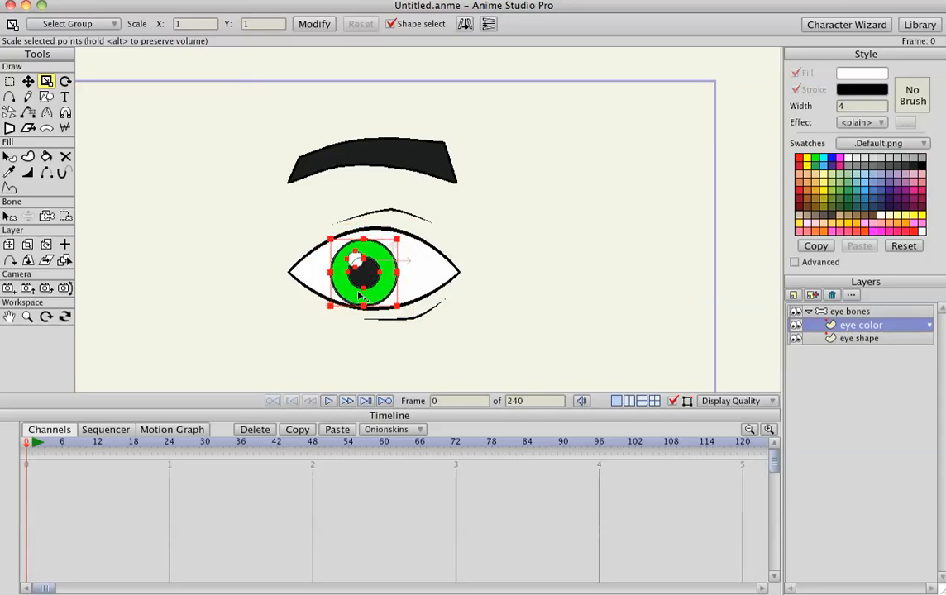
{"action": "left_click", "coordinate": [27, 79]}
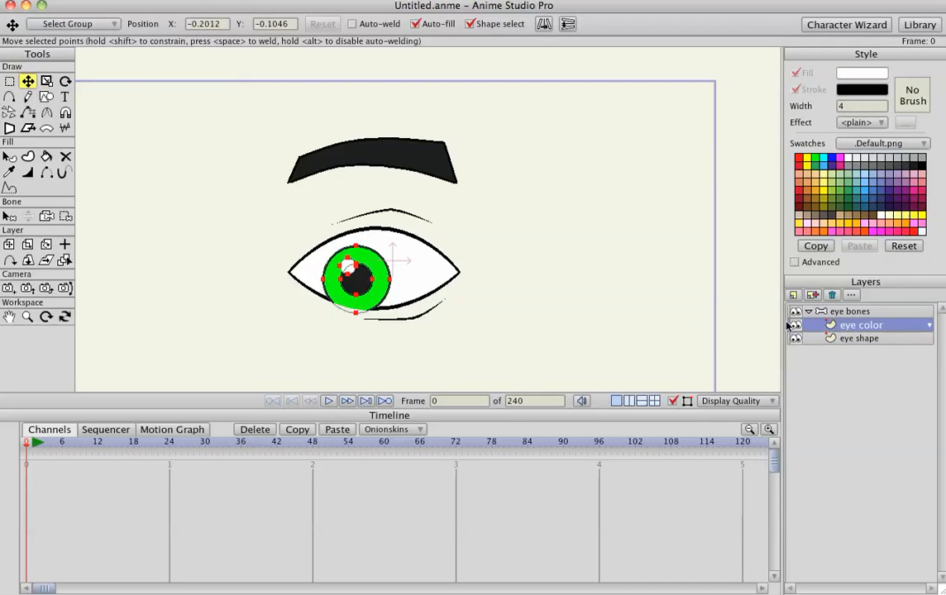
{"action": "left_click", "coordinate": [859, 338]}
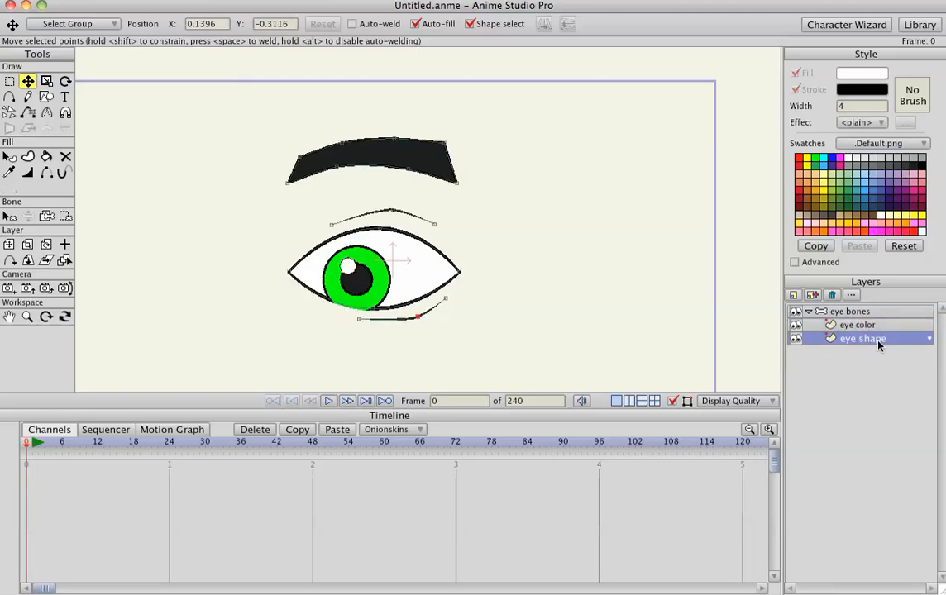
Set the eye shape layer's Masking option to '+ Add to mask' in its layer settings
{"action": "double_click", "coordinate": [861, 338]}
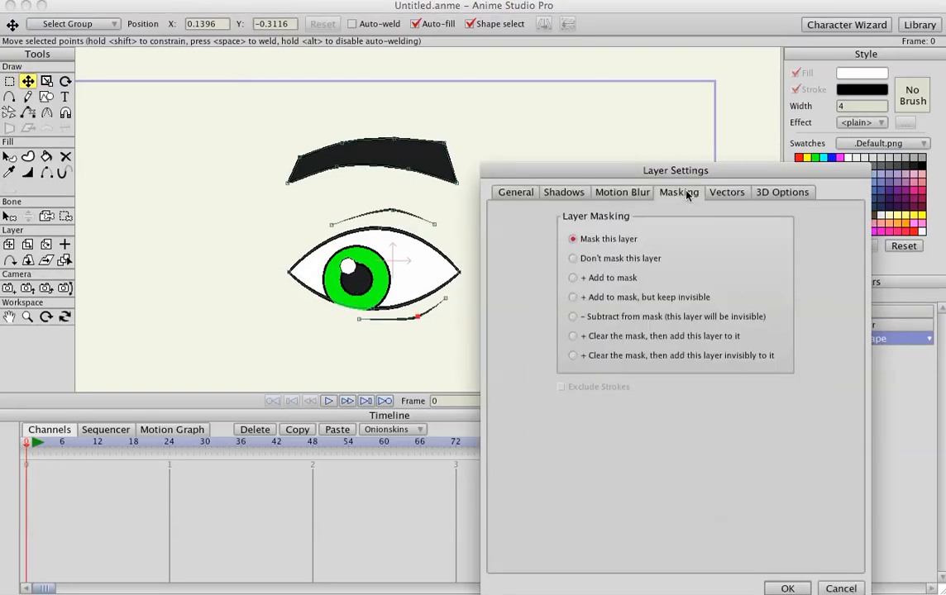
{"action": "left_click", "coordinate": [572, 277]}
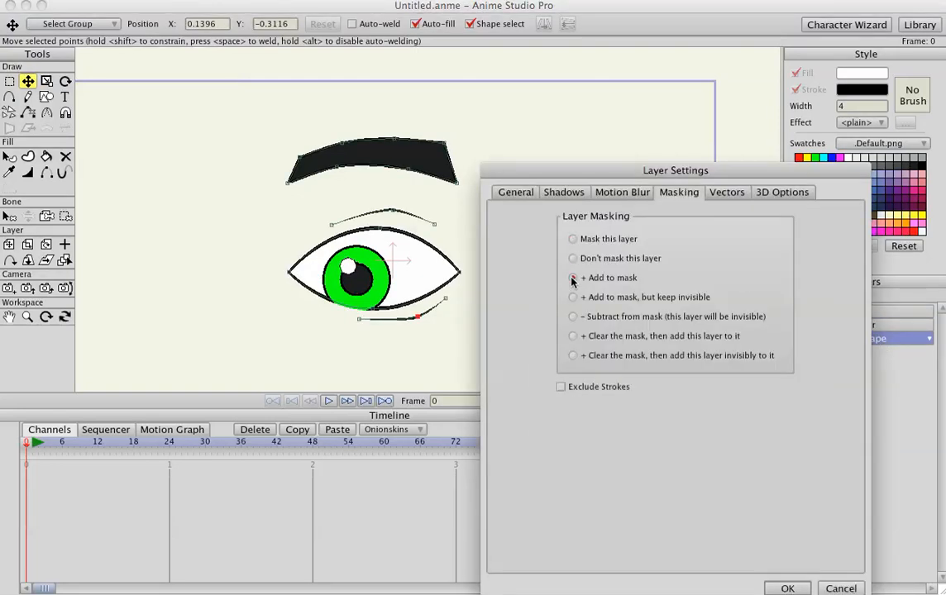